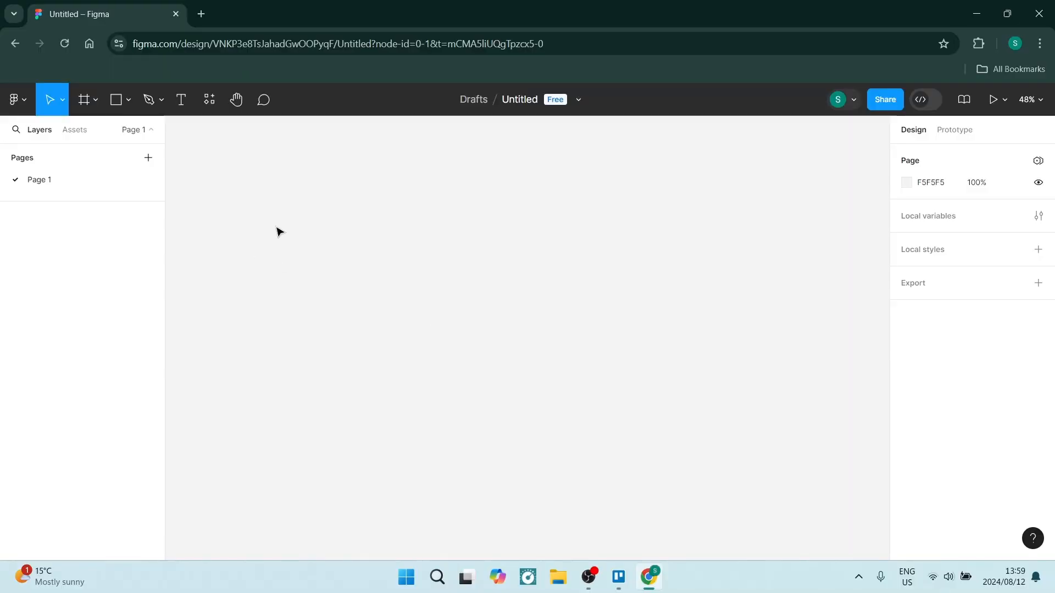
mouse_move(284, 187)
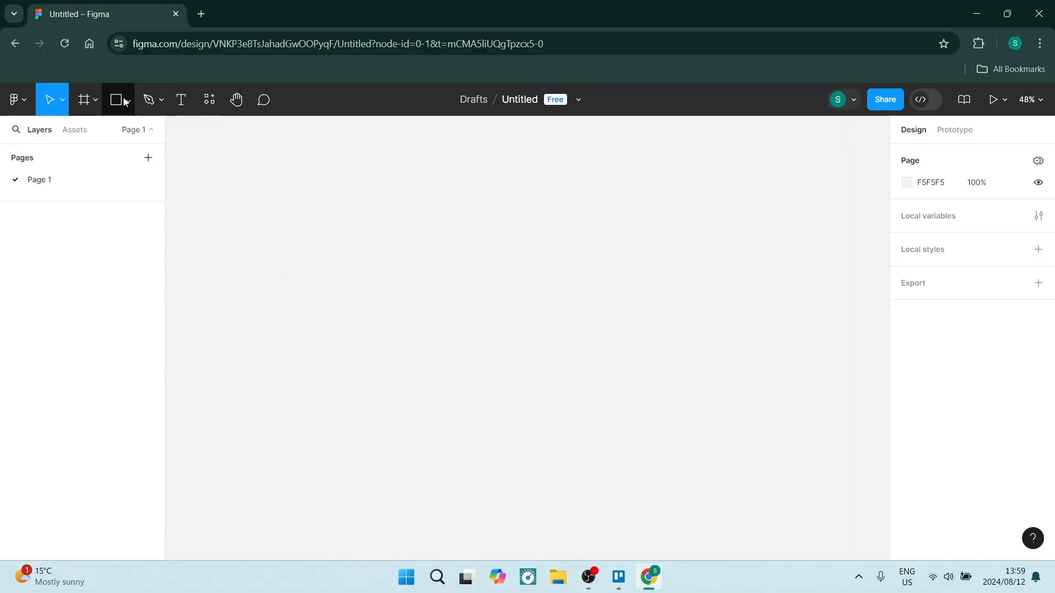
- Choose the Rectangle tool from the toolbar's shape tools dropdown
click(128, 99)
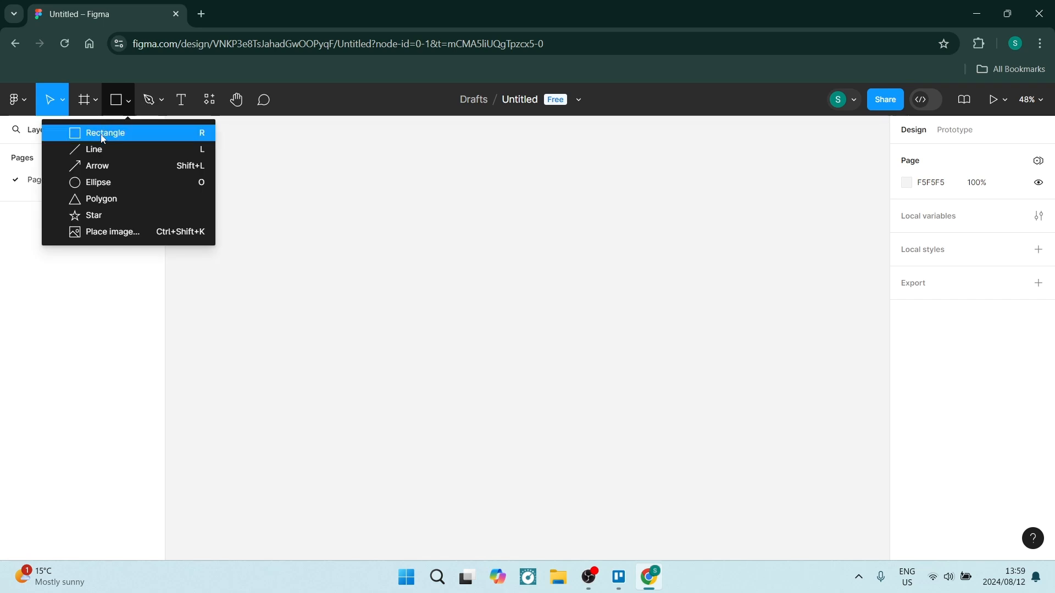
click(105, 132)
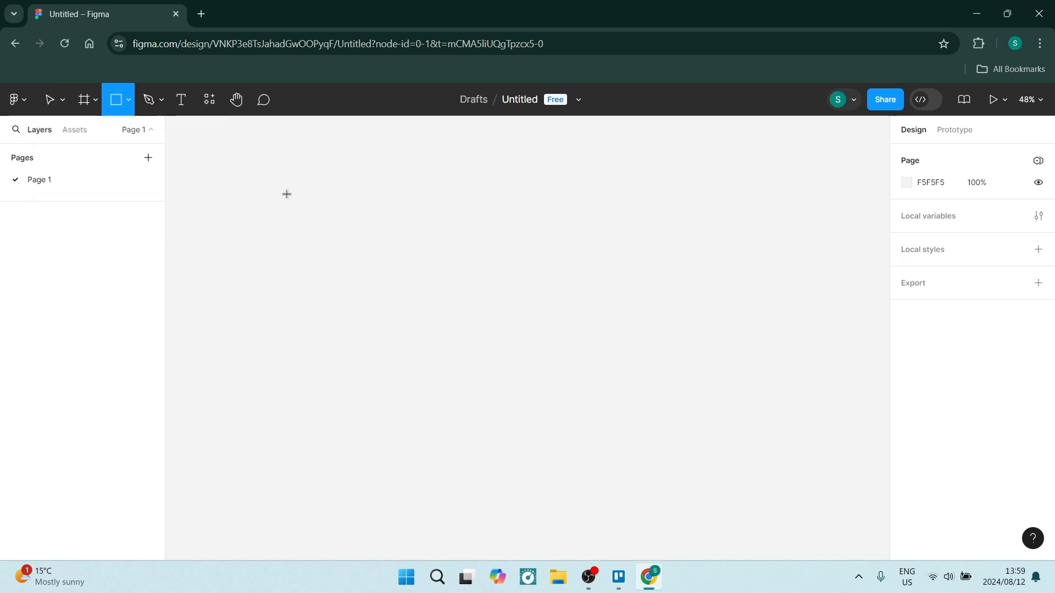
- Draw a gray 590 × 274 rectangle and place large black 'TITLE' text over it
drag(281, 186, 475, 275)
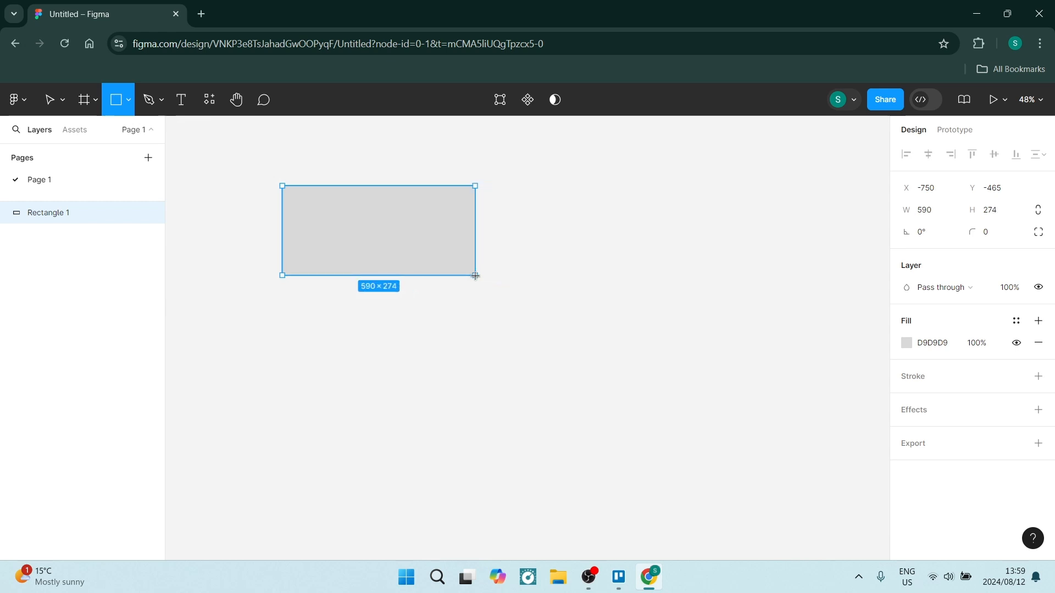
click(180, 99)
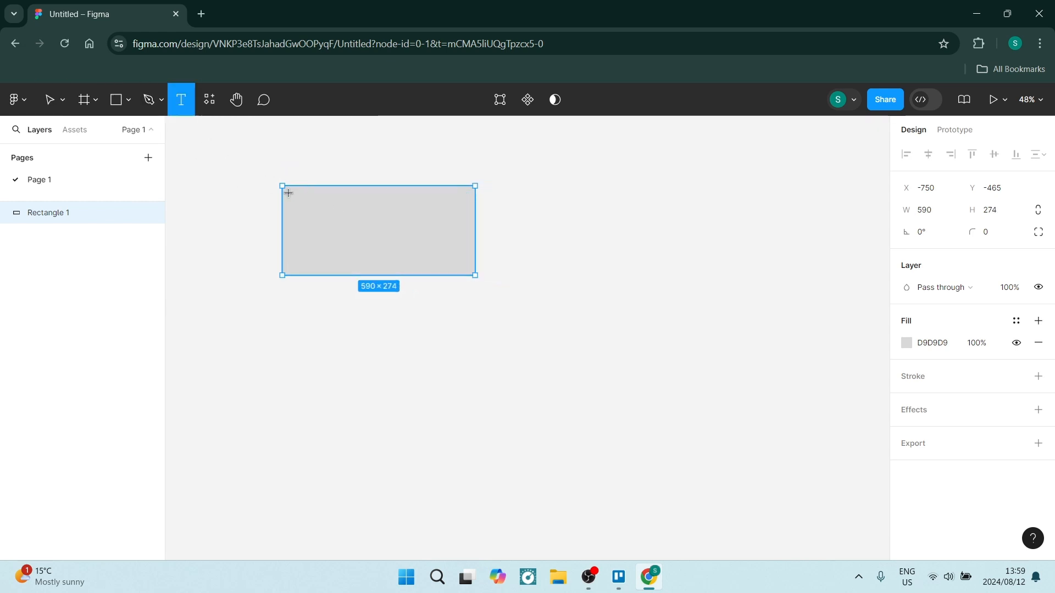
drag(288, 193, 444, 266)
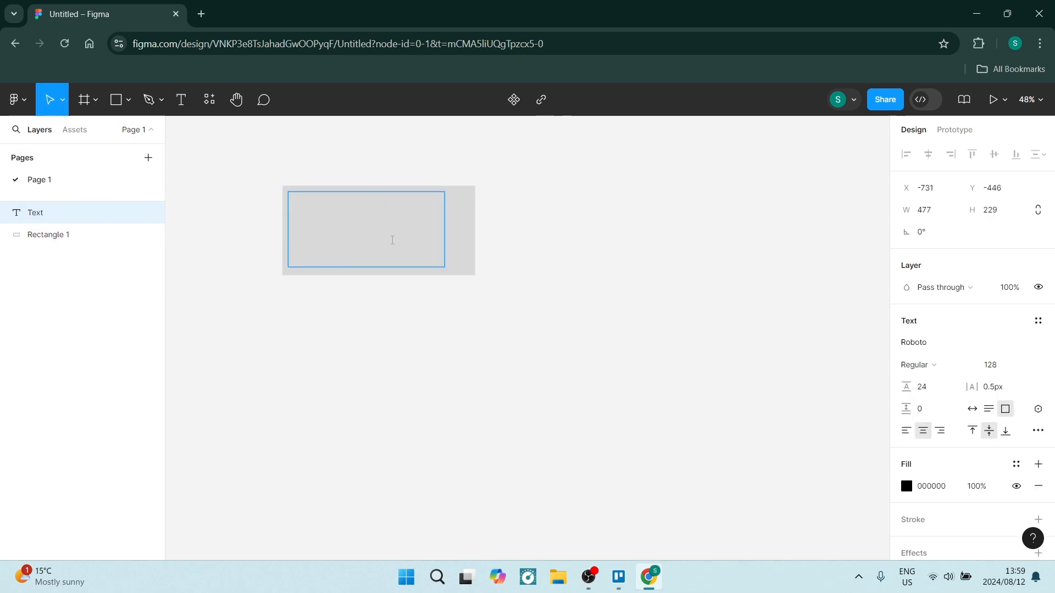
text(T)
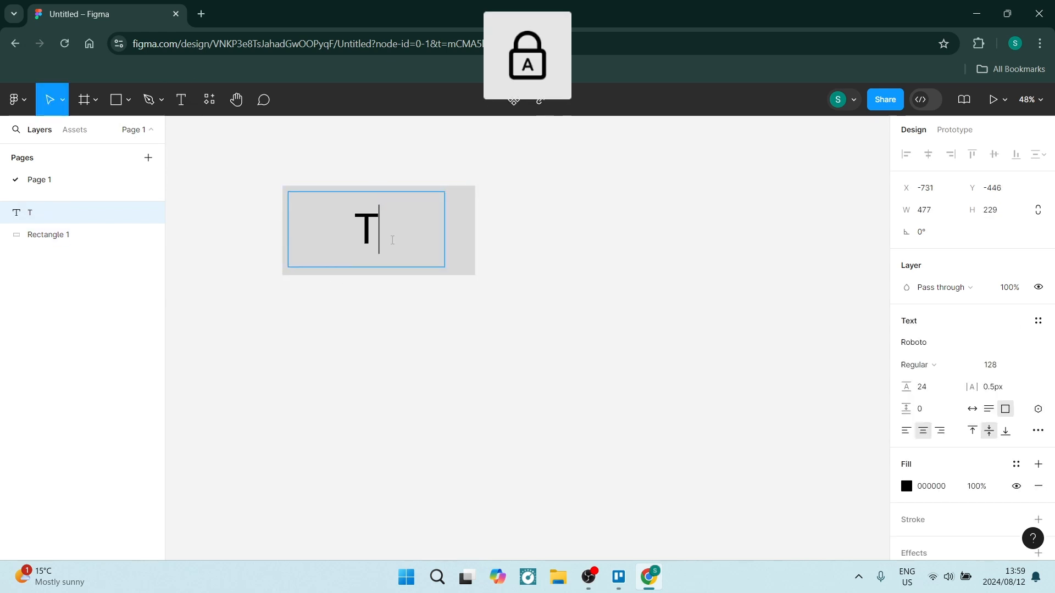
text(ITLE)
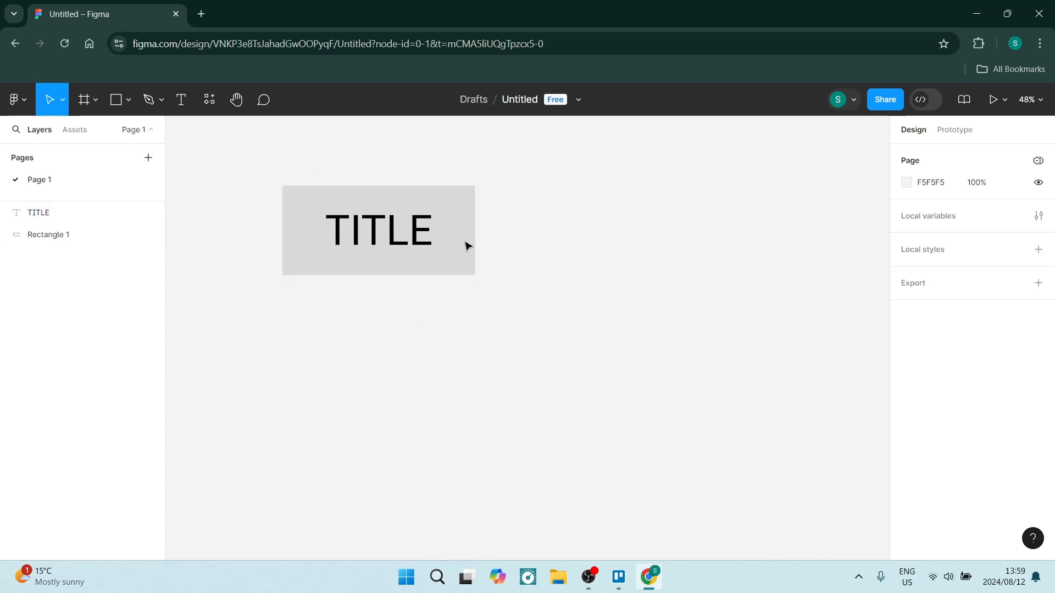
- Delete the gray rectangle so only the TITLE text remains
click(378, 230)
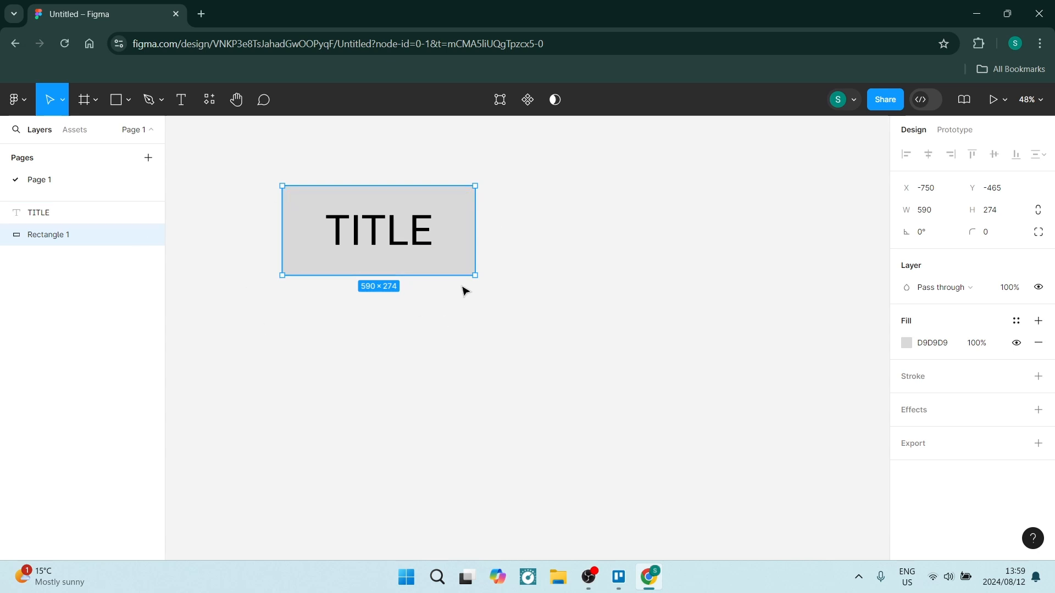
click(377, 229)
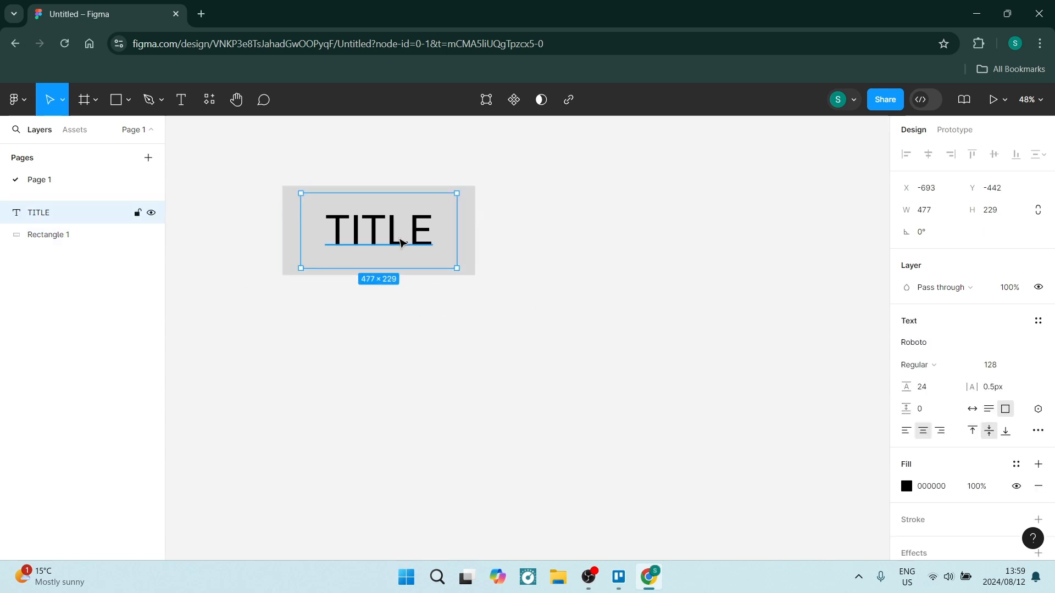
mouse_move(481, 366)
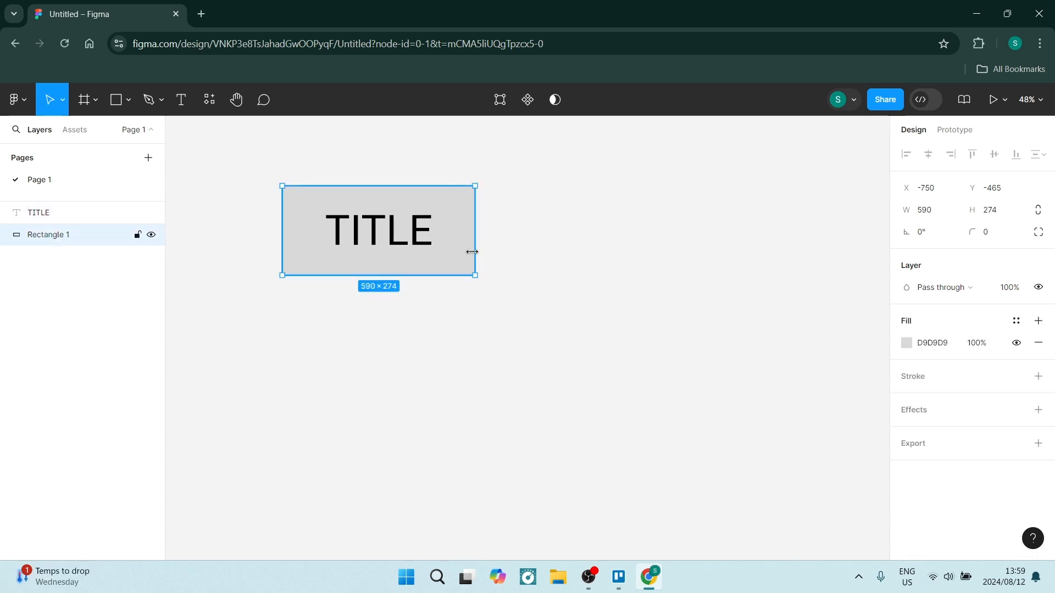
key(Delete)
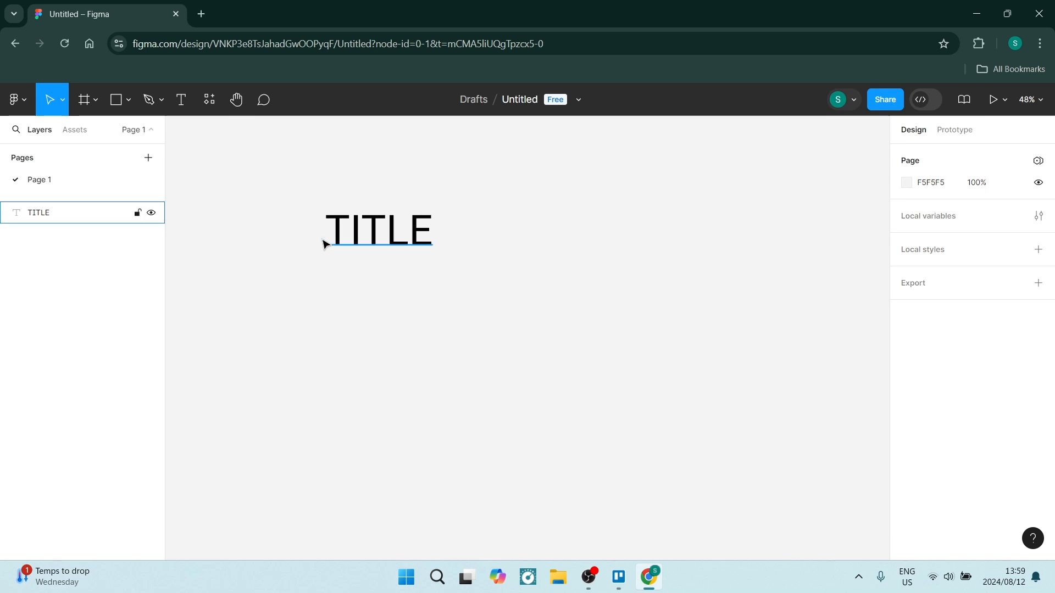
- Wrap the TITLE text in auto layout from its context menu, creating Frame 1
click(378, 228)
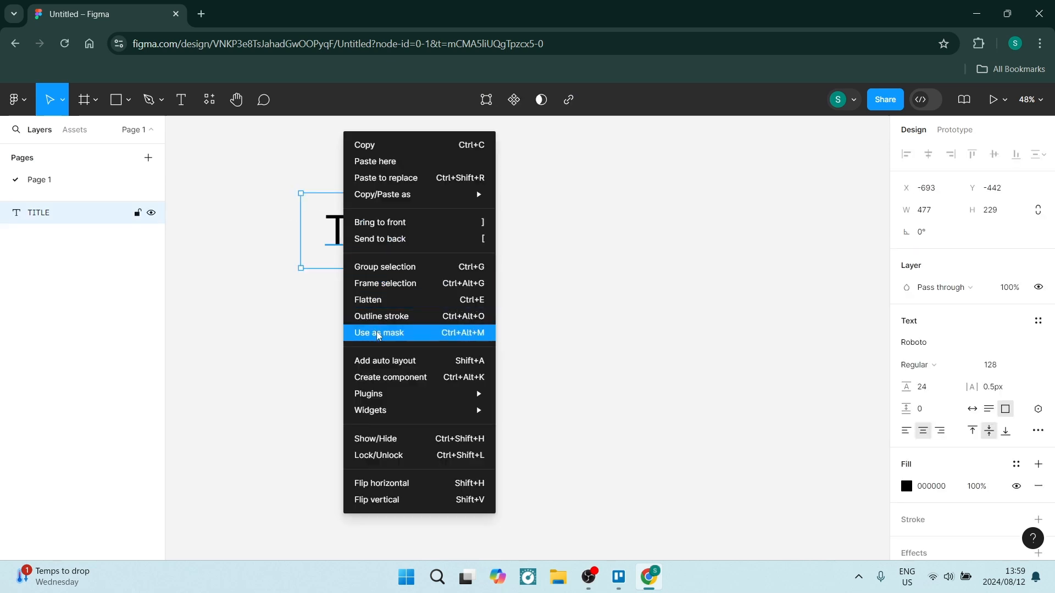
mouse_move(383, 362)
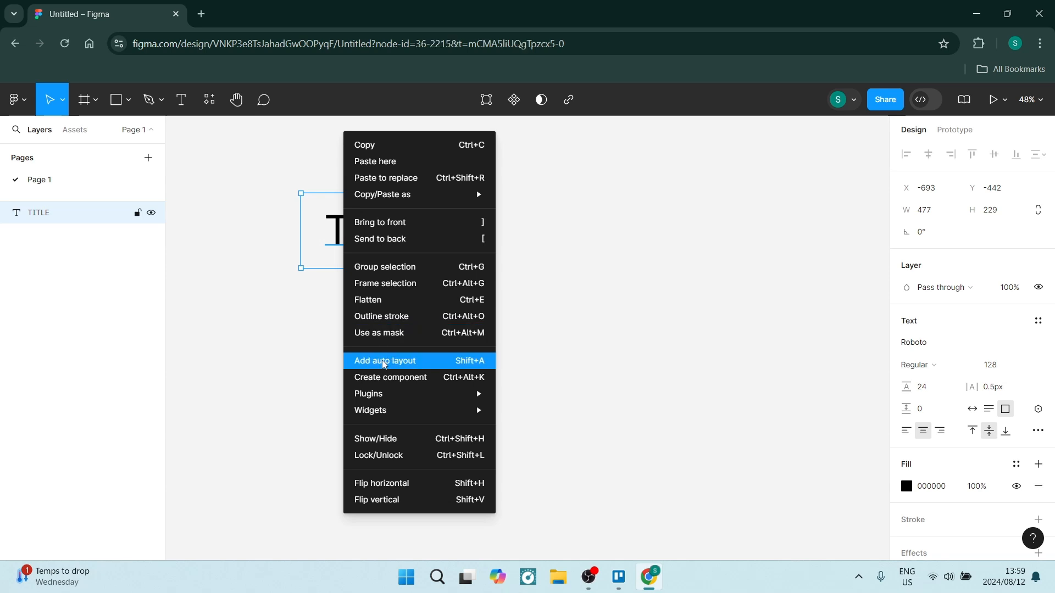
click(384, 360)
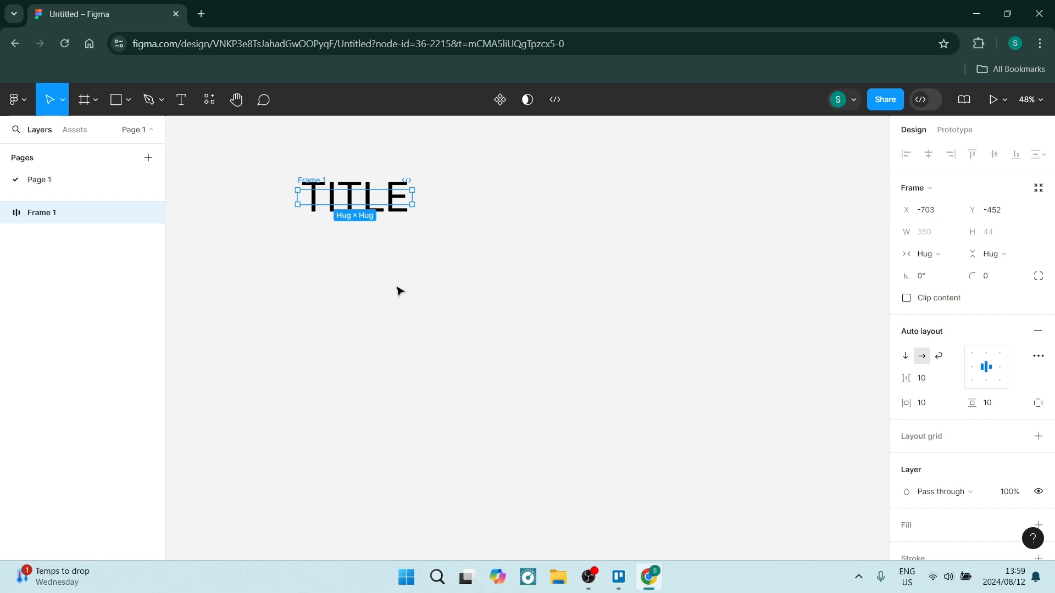
mouse_move(438, 222)
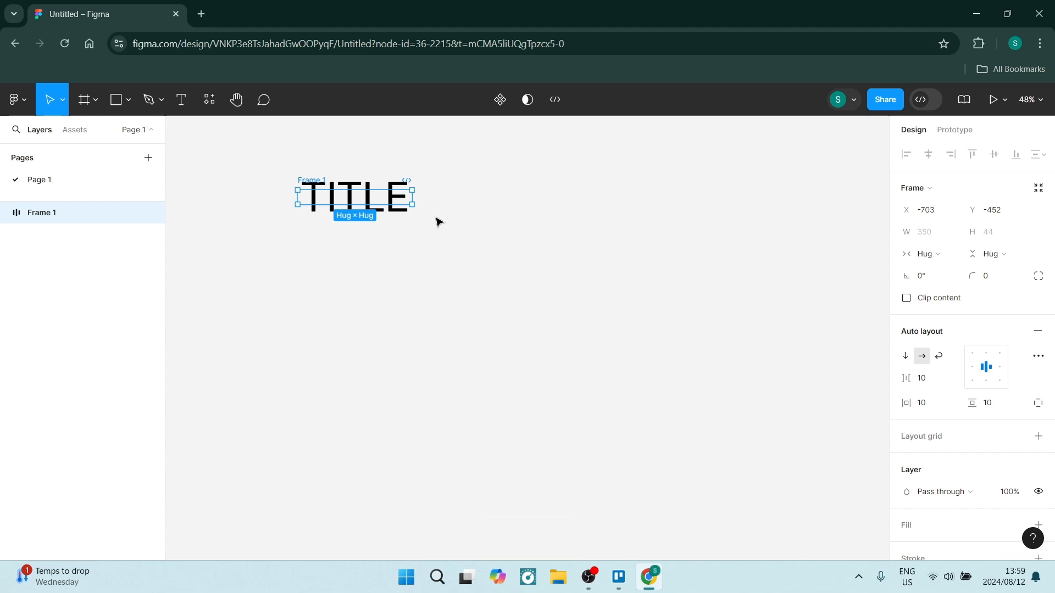
mouse_move(341, 265)
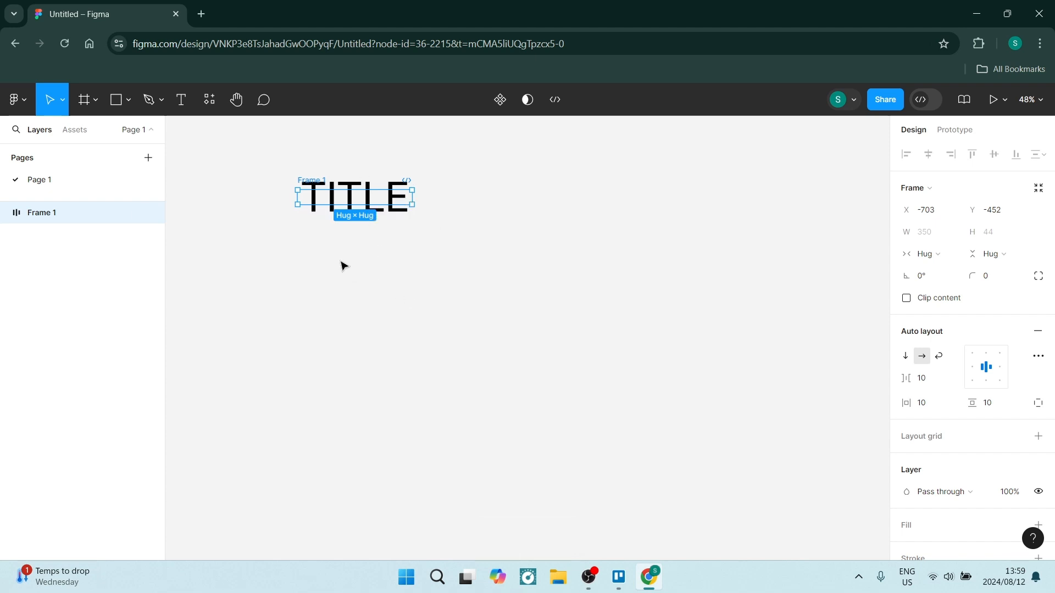
mouse_move(348, 255)
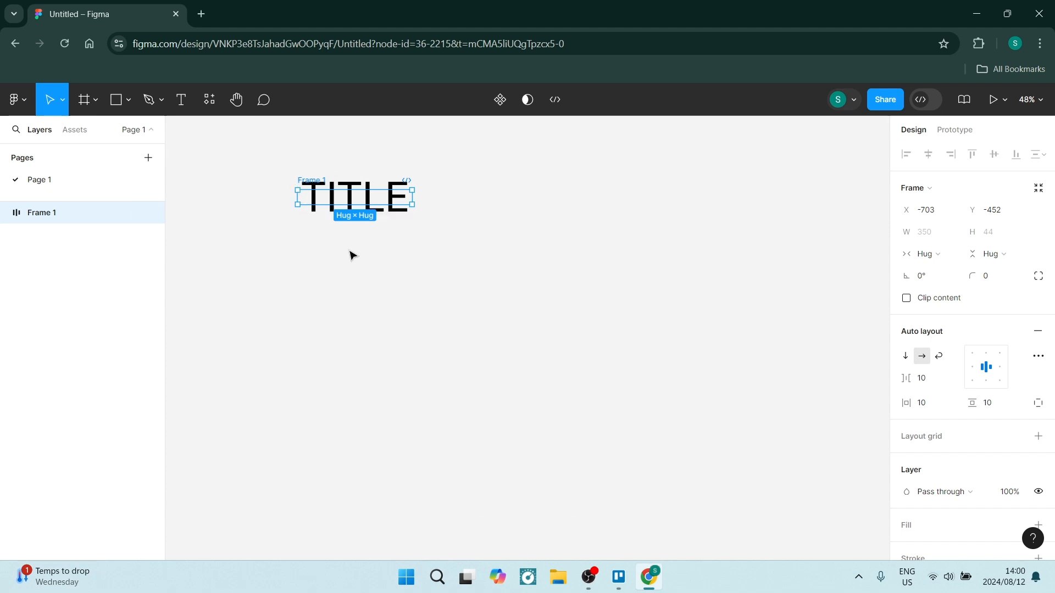
mouse_move(231, 203)
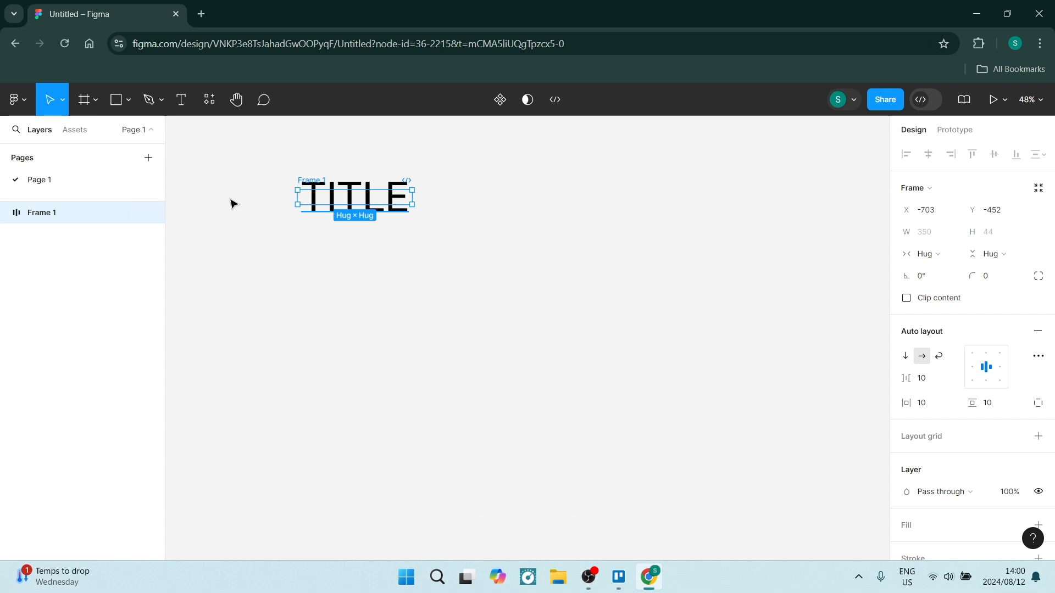
mouse_move(362, 254)
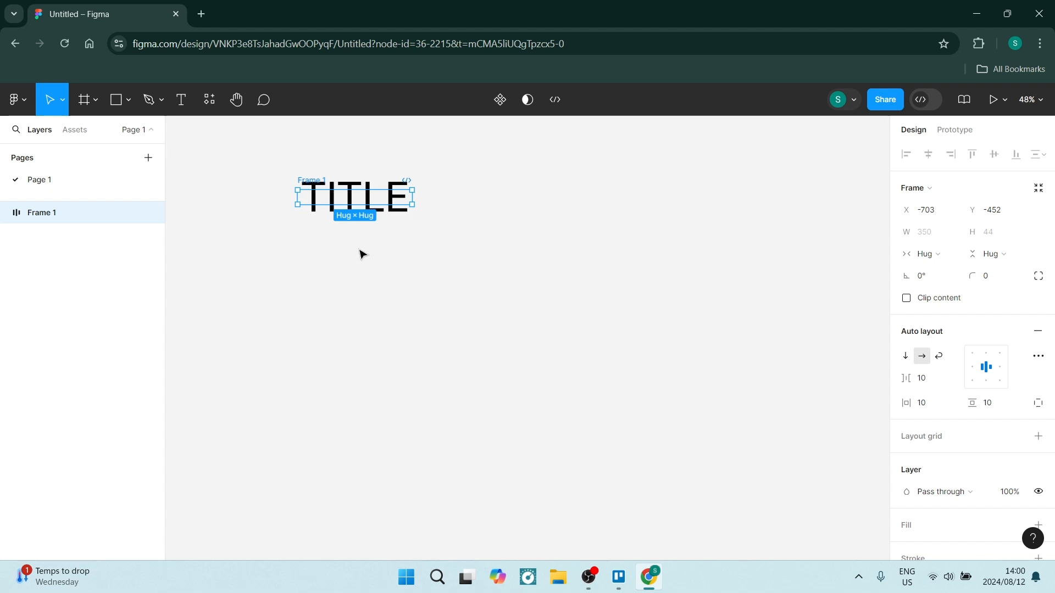
mouse_move(396, 252)
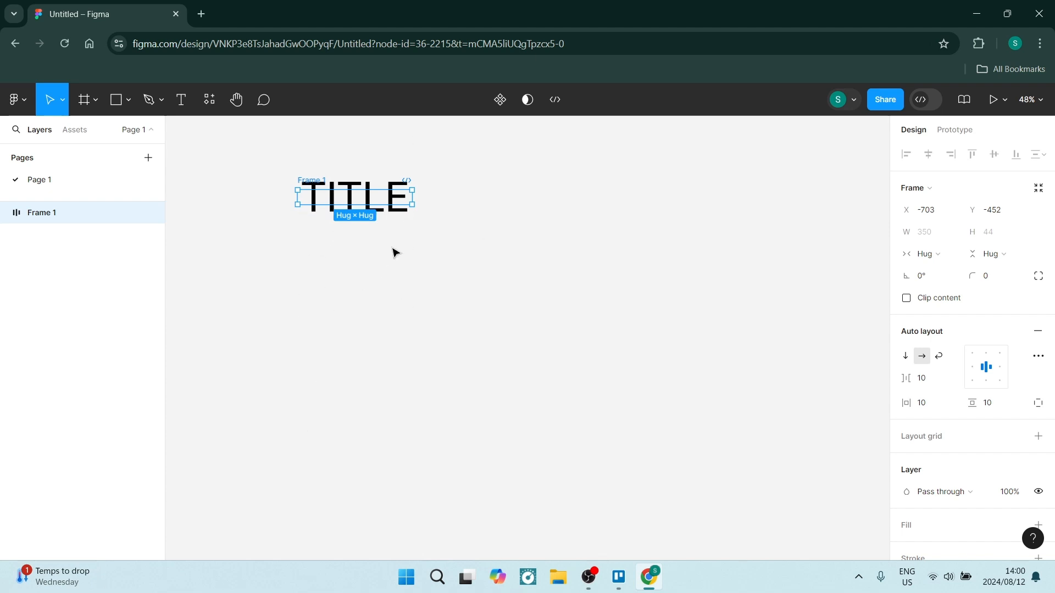
mouse_move(354, 201)
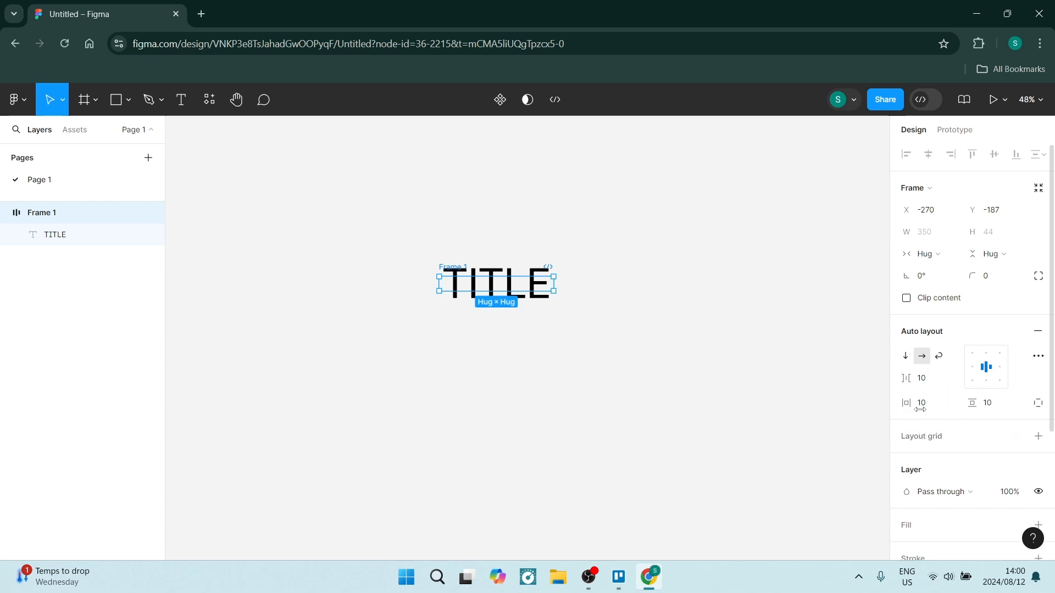
mouse_move(923, 363)
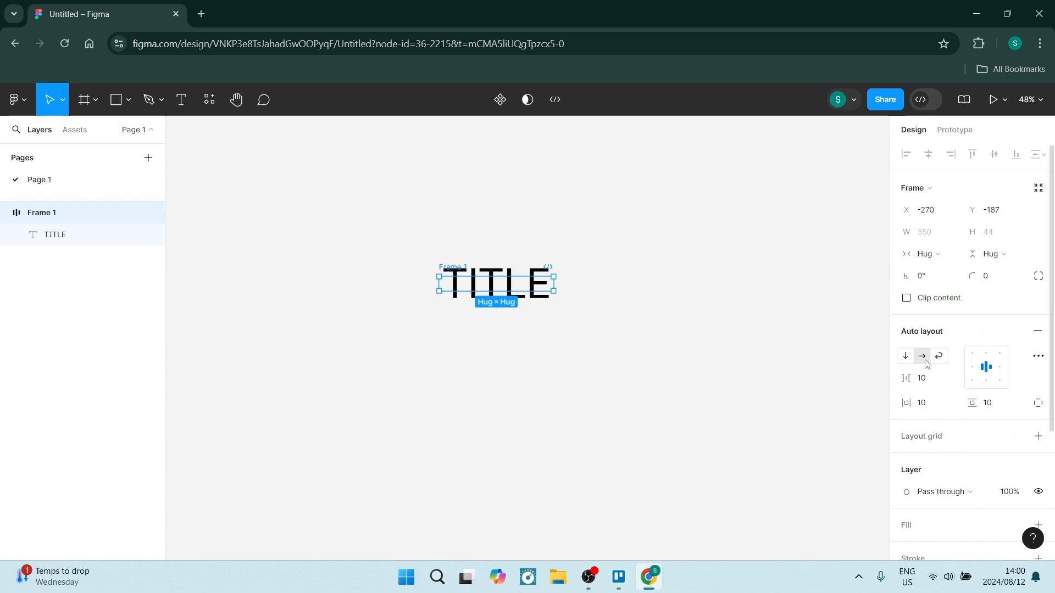
mouse_move(921, 356)
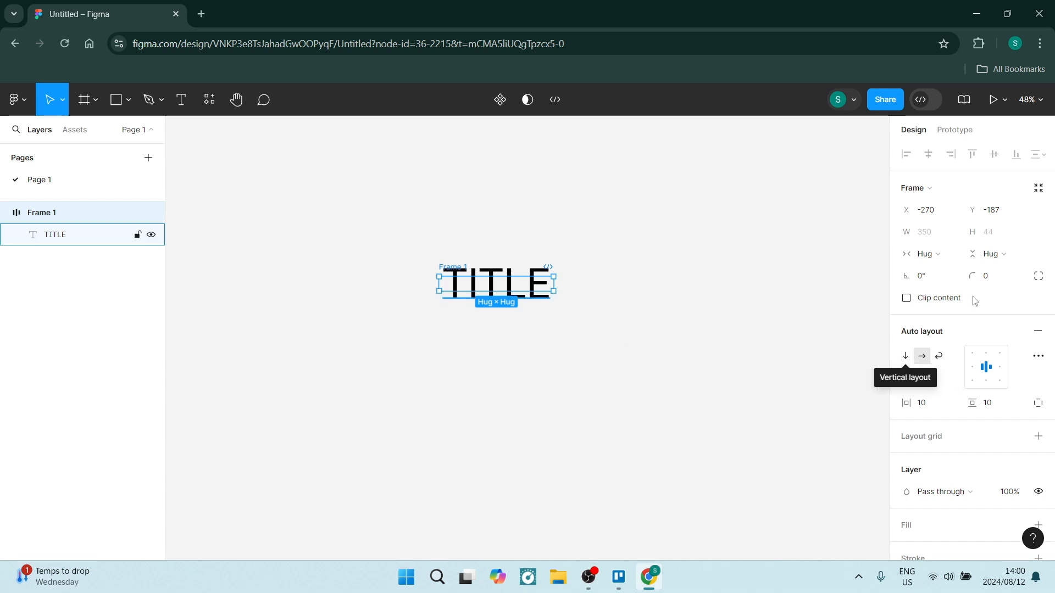
click(905, 356)
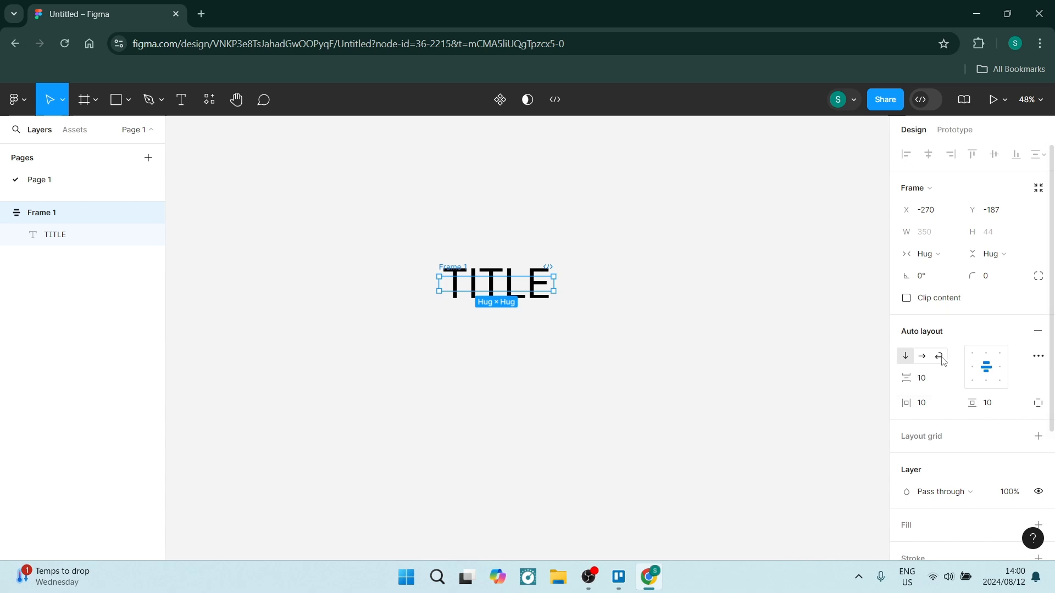
click(939, 356)
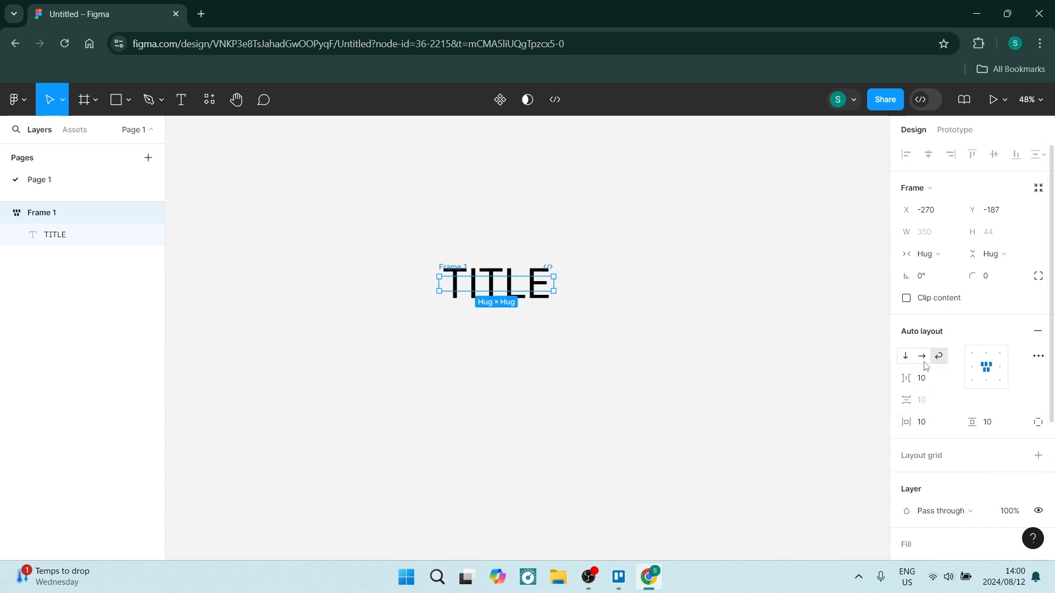
click(921, 355)
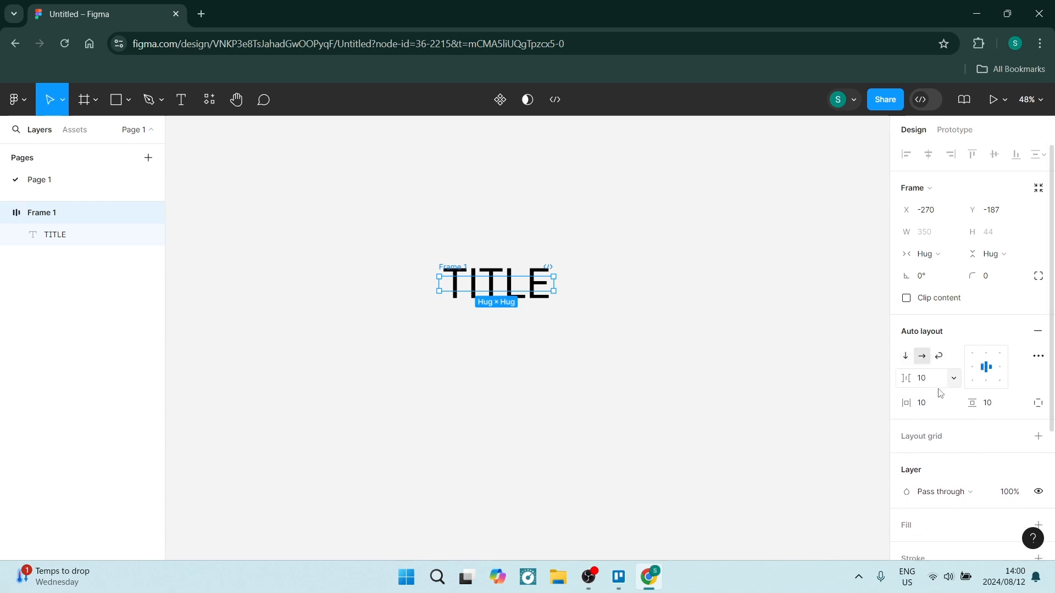
mouse_move(906, 378)
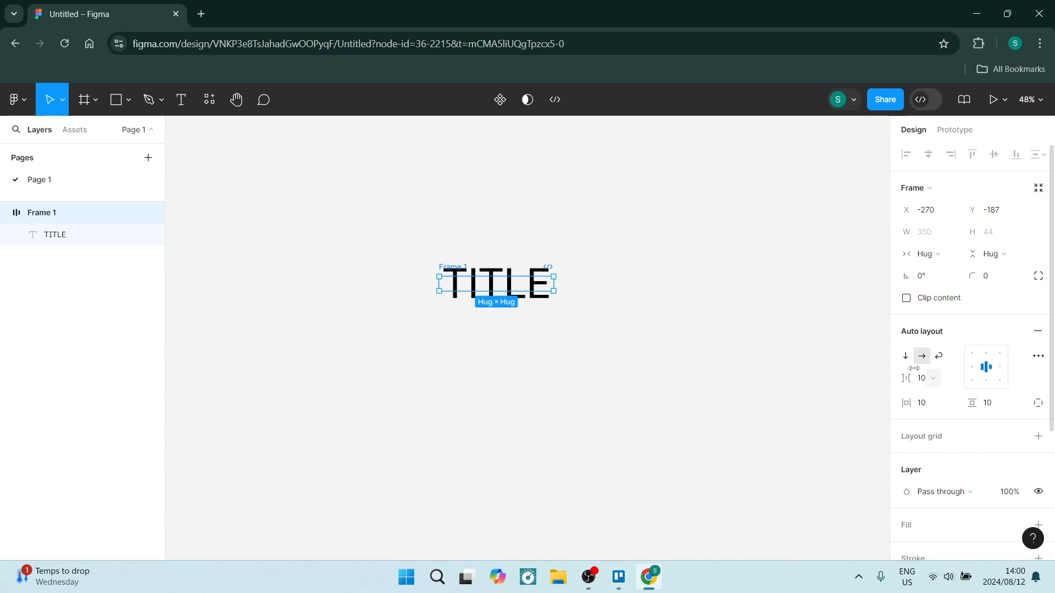
click(932, 378)
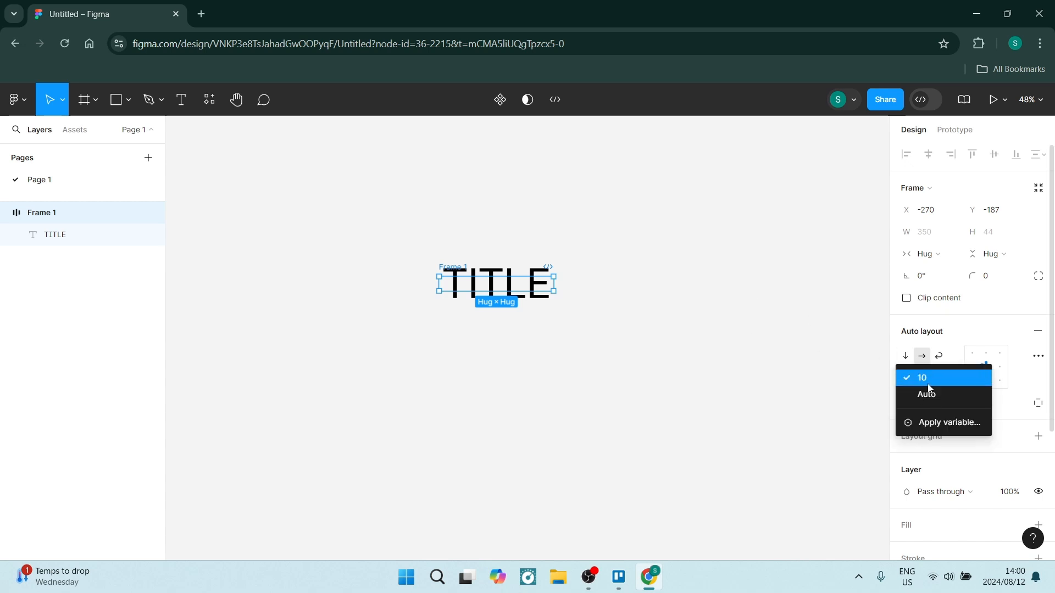
click(926, 378)
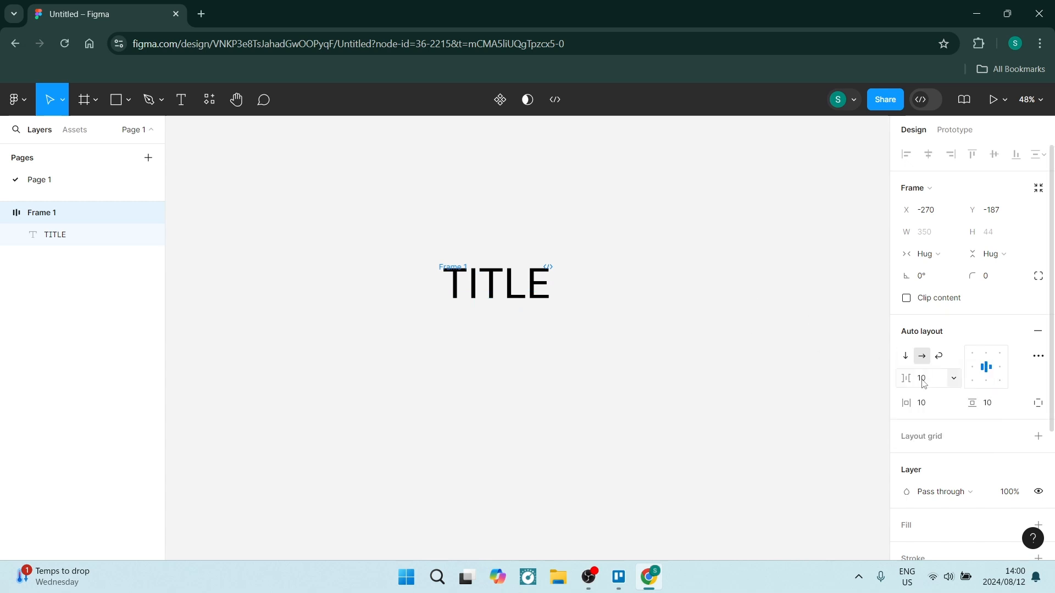
click(935, 378)
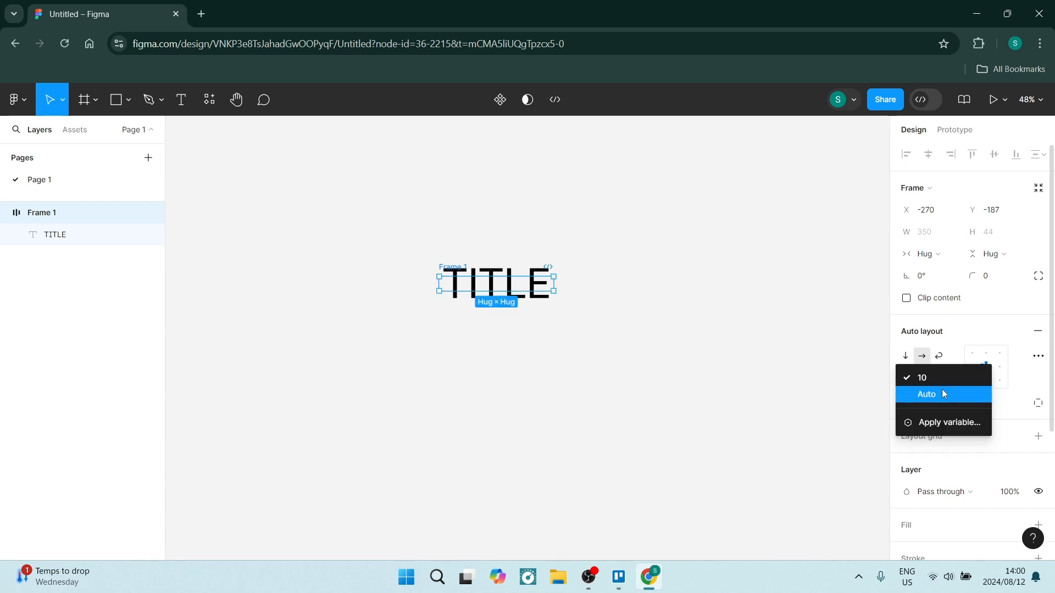
click(922, 378)
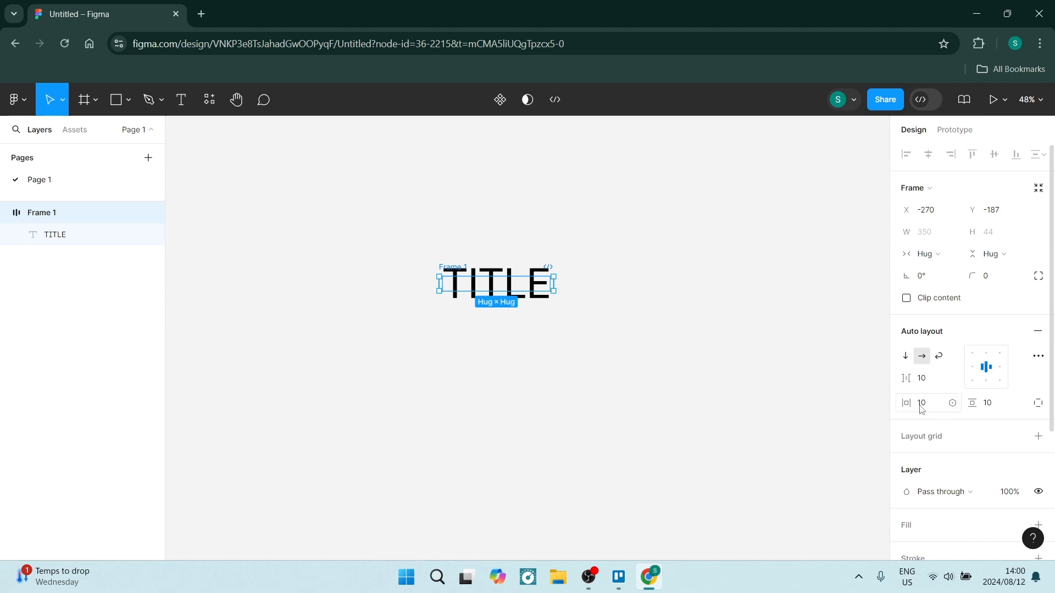
mouse_move(906, 402)
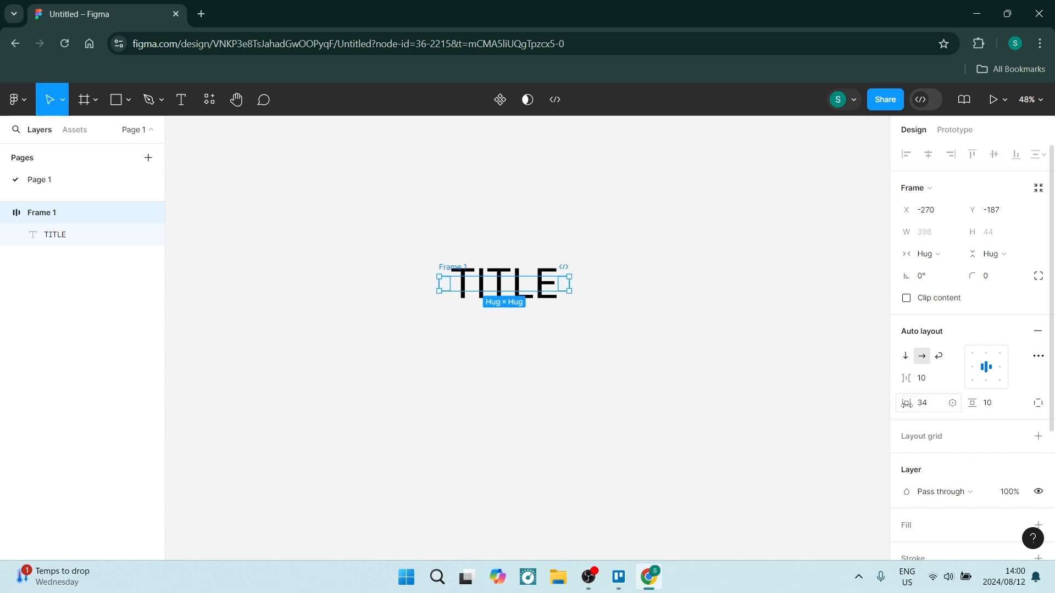
- Set Frame 1's vertical padding to 65
click(989, 402)
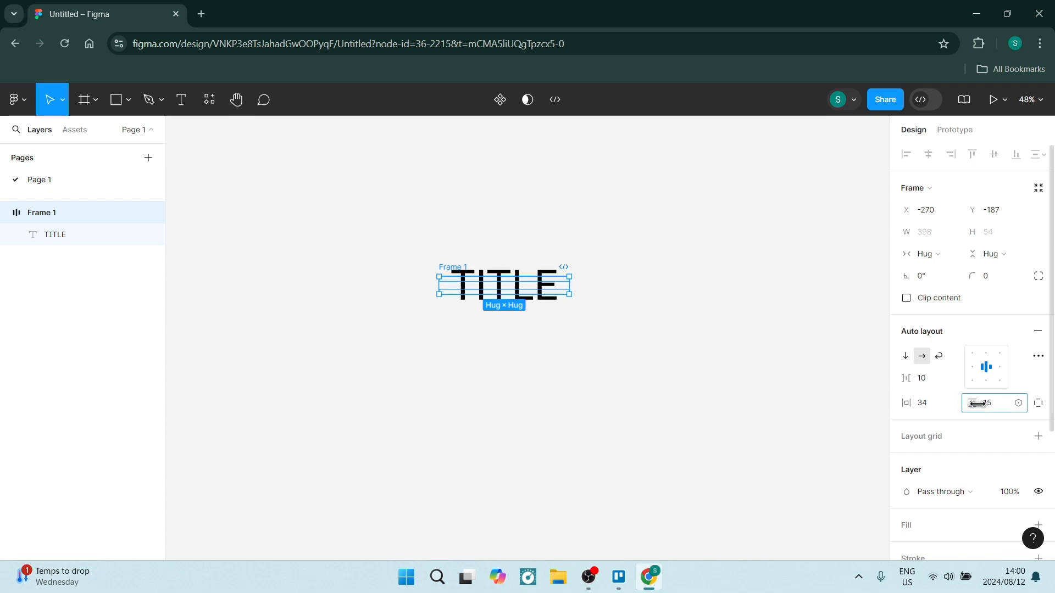
text(65)
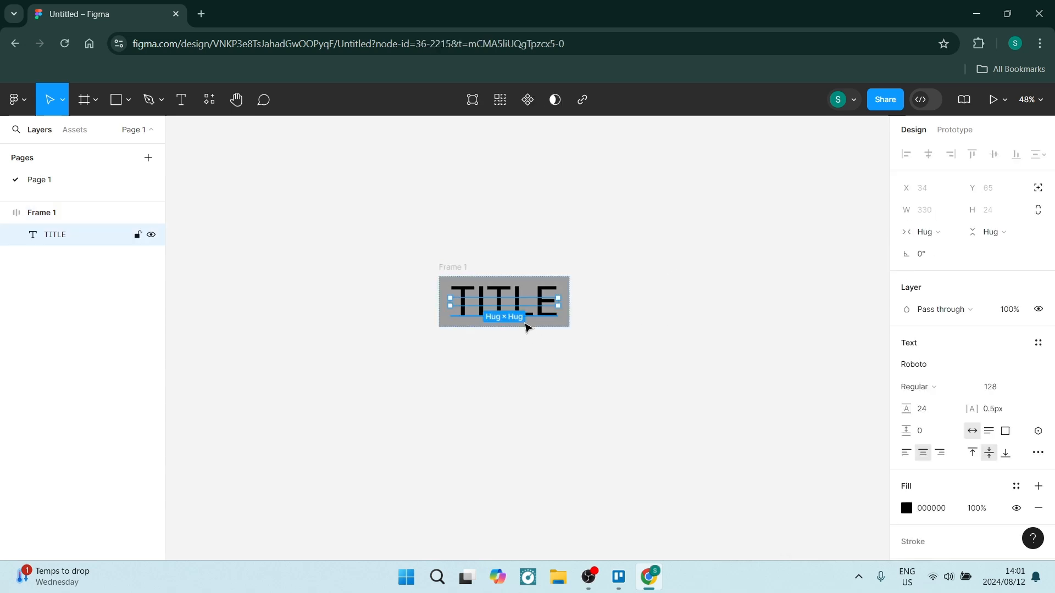
mouse_move(545, 327)
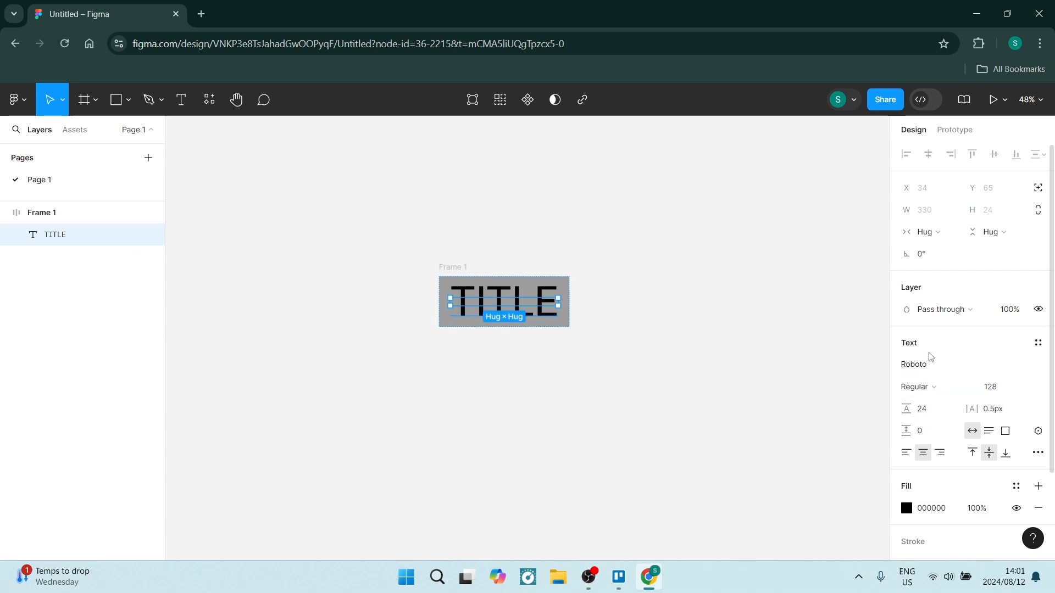
- Scroll the Design panel to check Frame 1's 9D9D9D gray fill
scroll(down, 3)
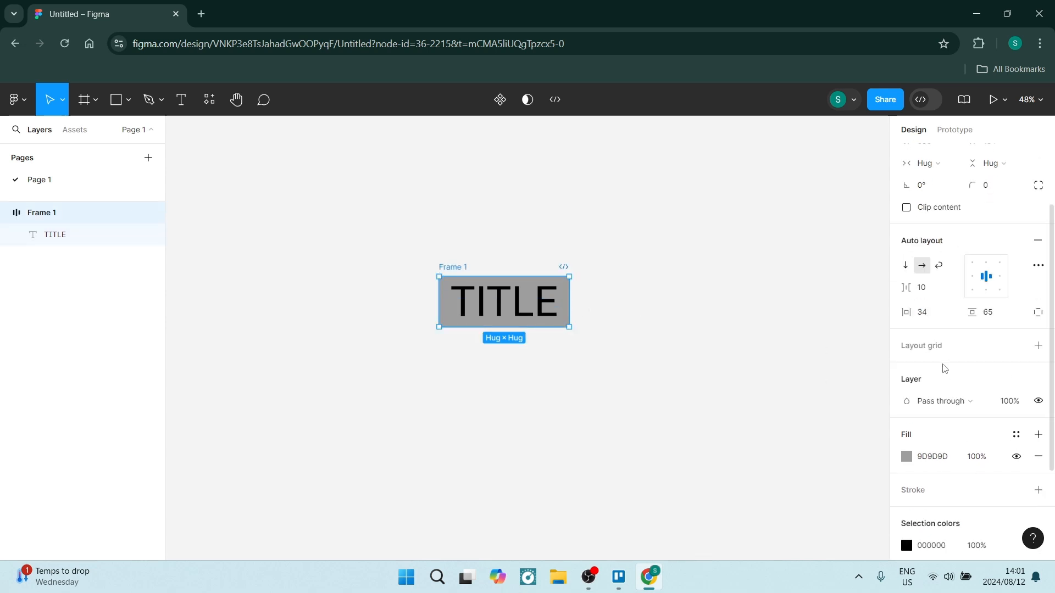
click(926, 312)
text(629)
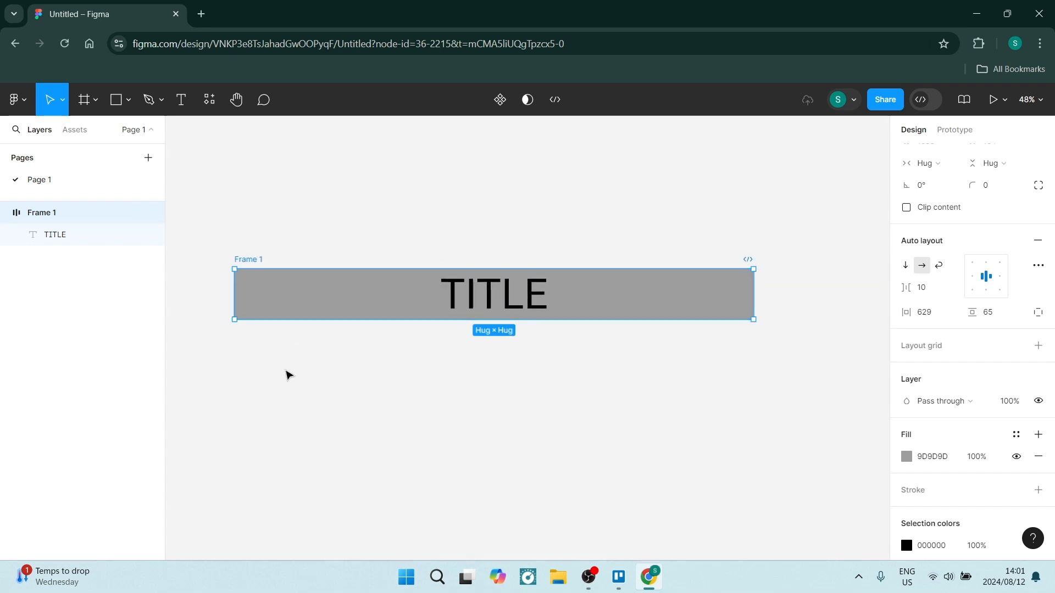
mouse_move(893, 347)
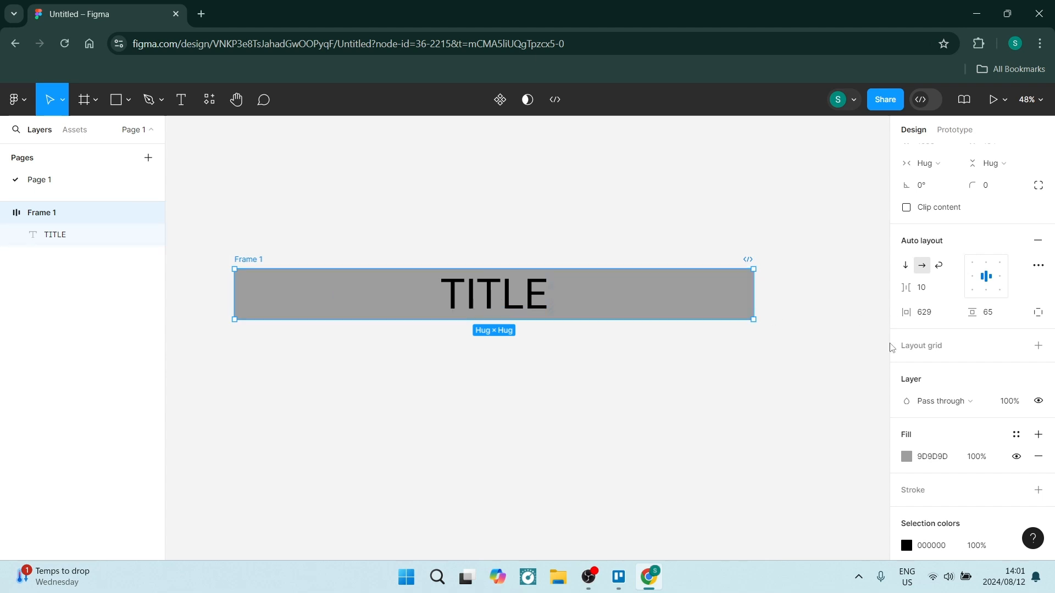
- Drag Frame 1's right edge to give it a fixed, narrower width
drag(753, 295, 749, 295)
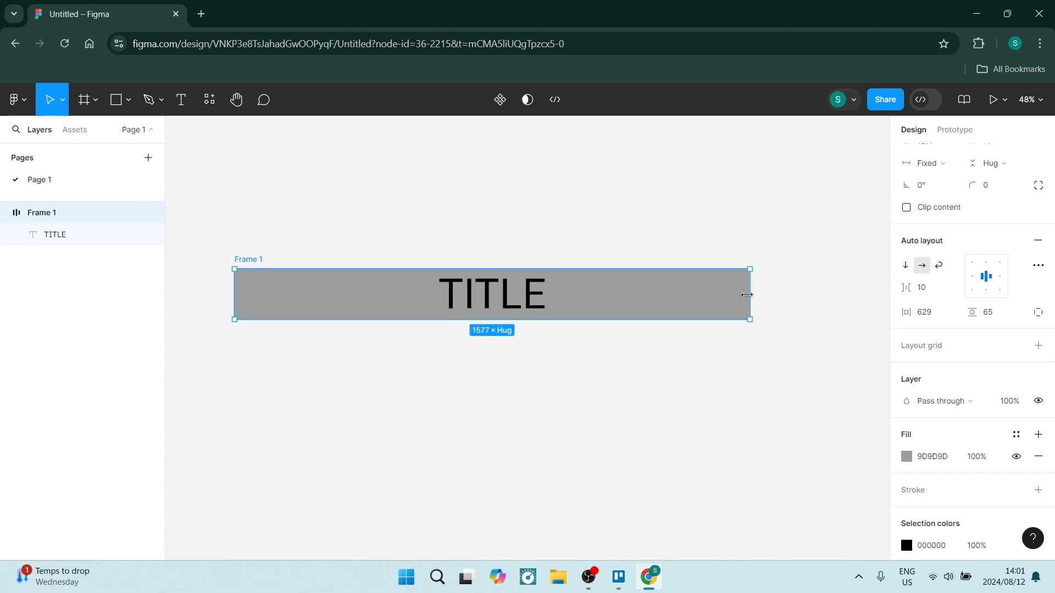
drag(749, 294, 633, 294)
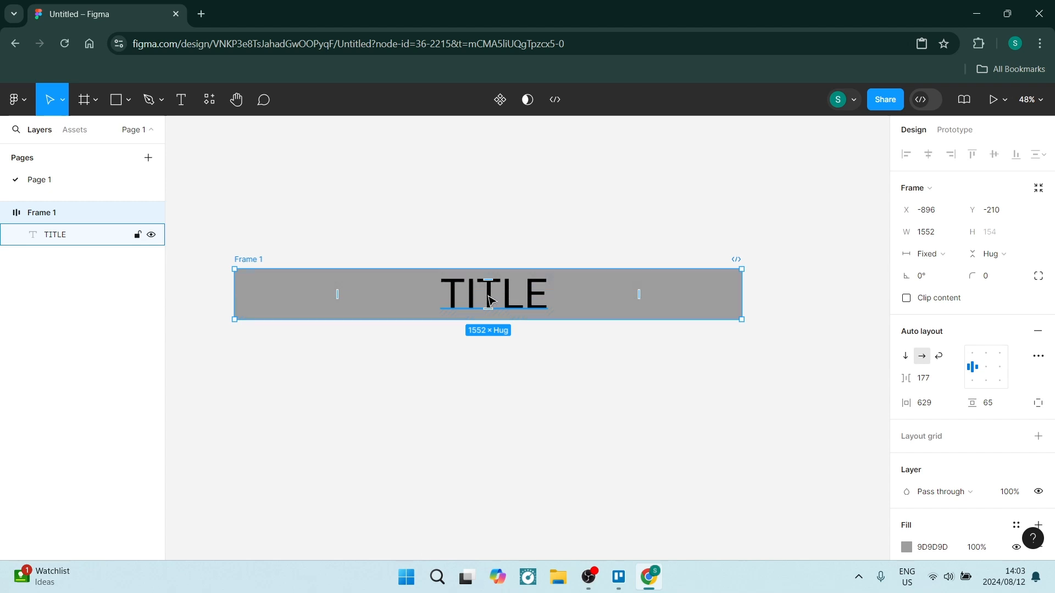
- Add a second TITLE copy beside the first and widen Frame 1 to 1638
click(56, 234)
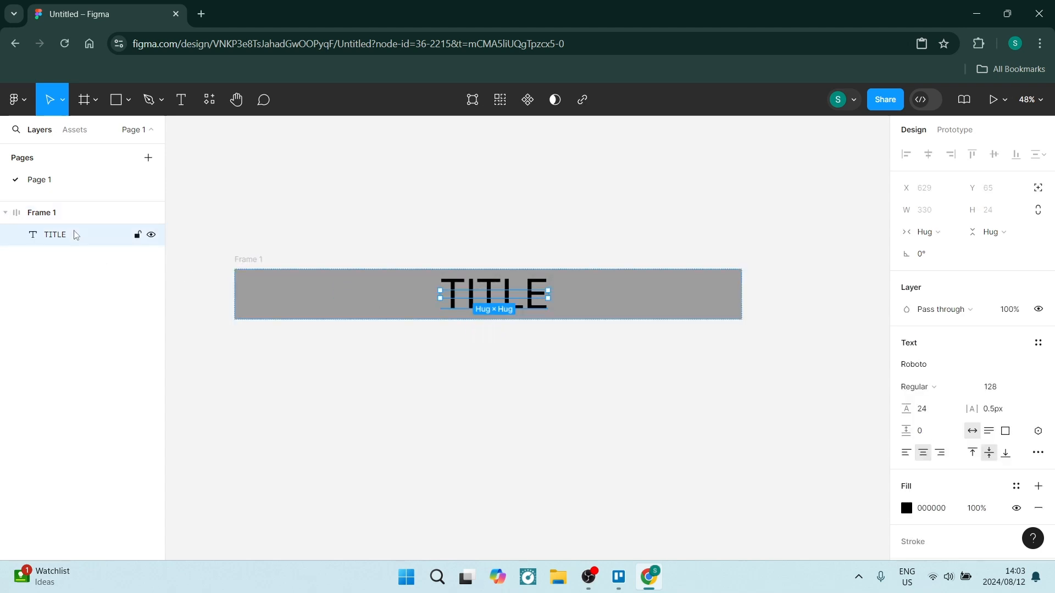
drag(494, 294, 660, 294)
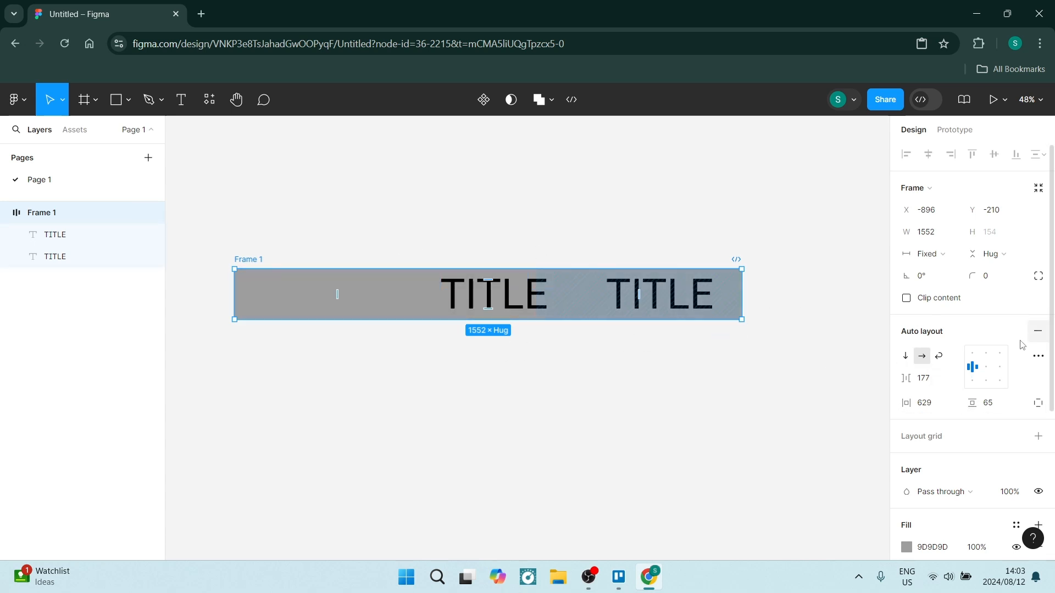
click(659, 294)
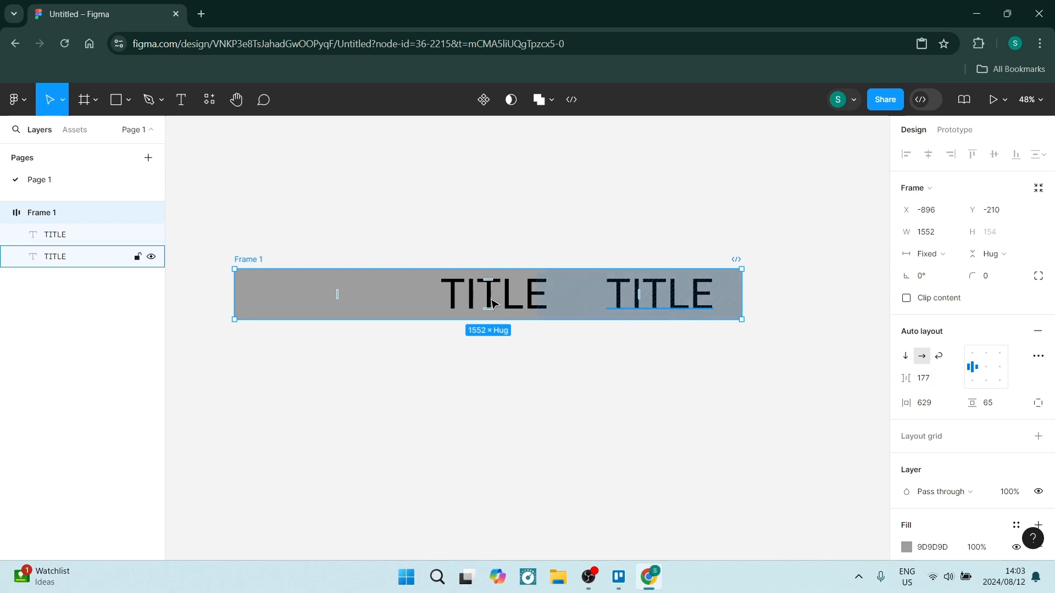
click(788, 488)
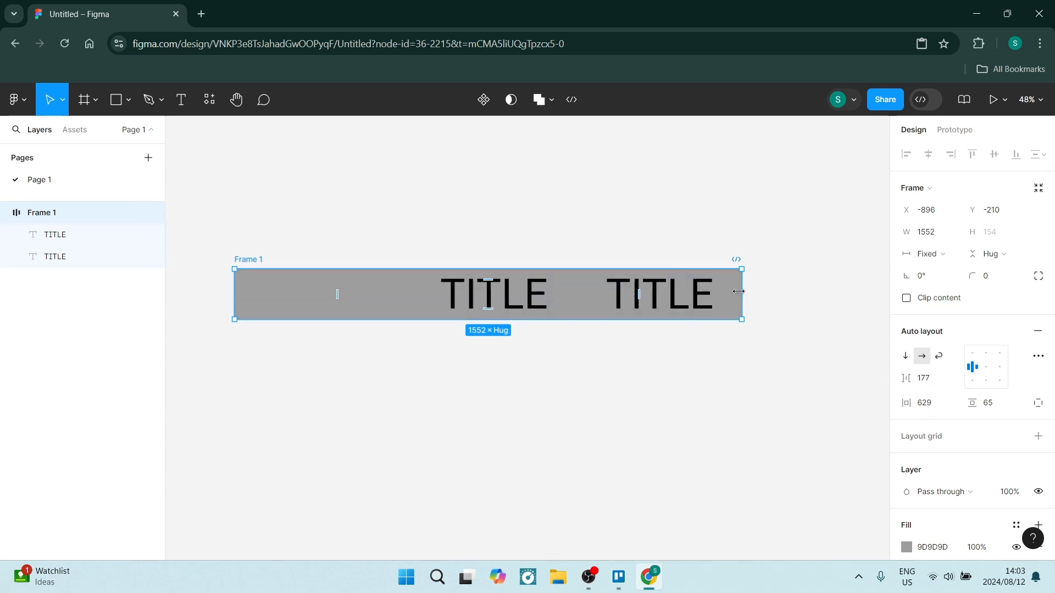
drag(742, 293, 823, 311)
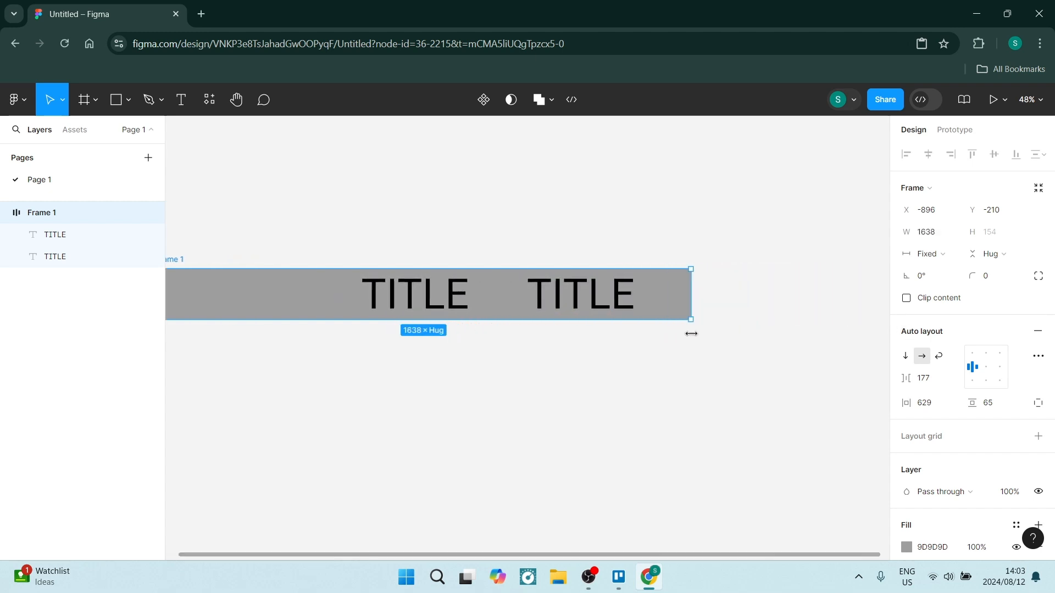
mouse_move(870, 452)
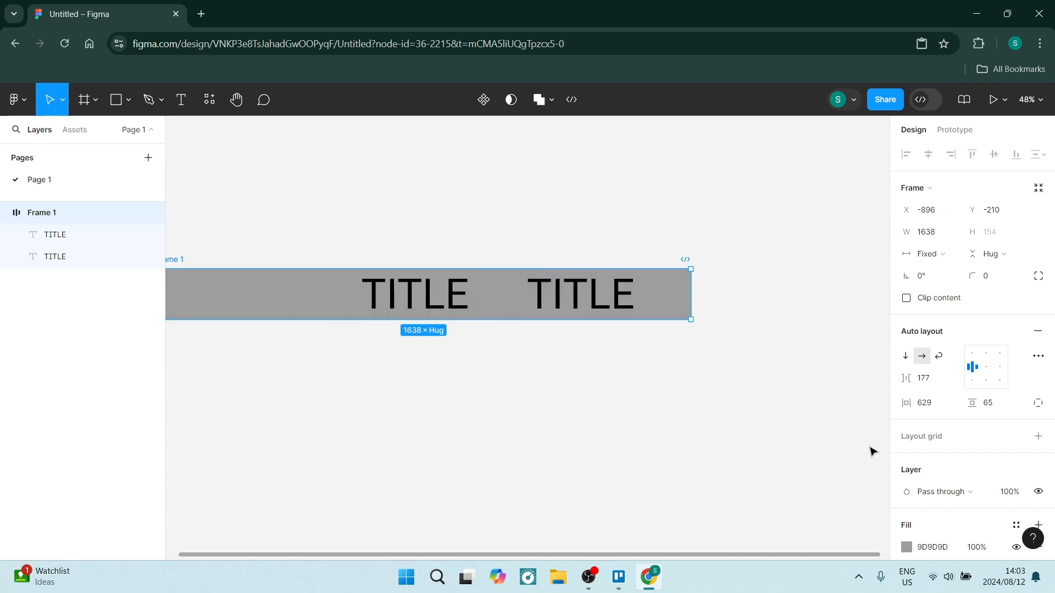
mouse_move(938, 355)
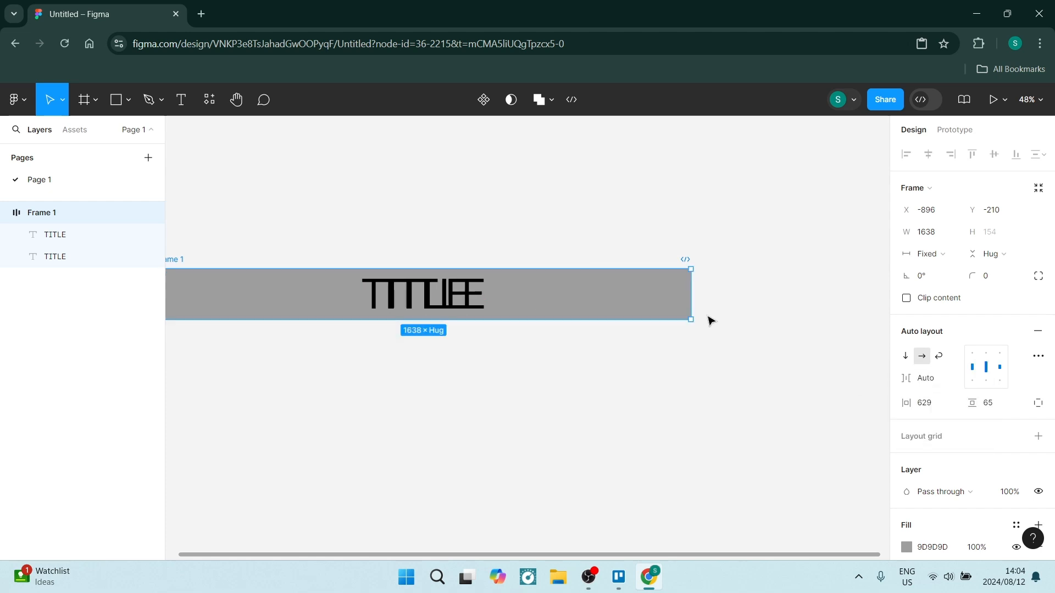
- Set a 40 px gap between the titles and resize Frame 1 to 1384 wide
drag(689, 320, 816, 319)
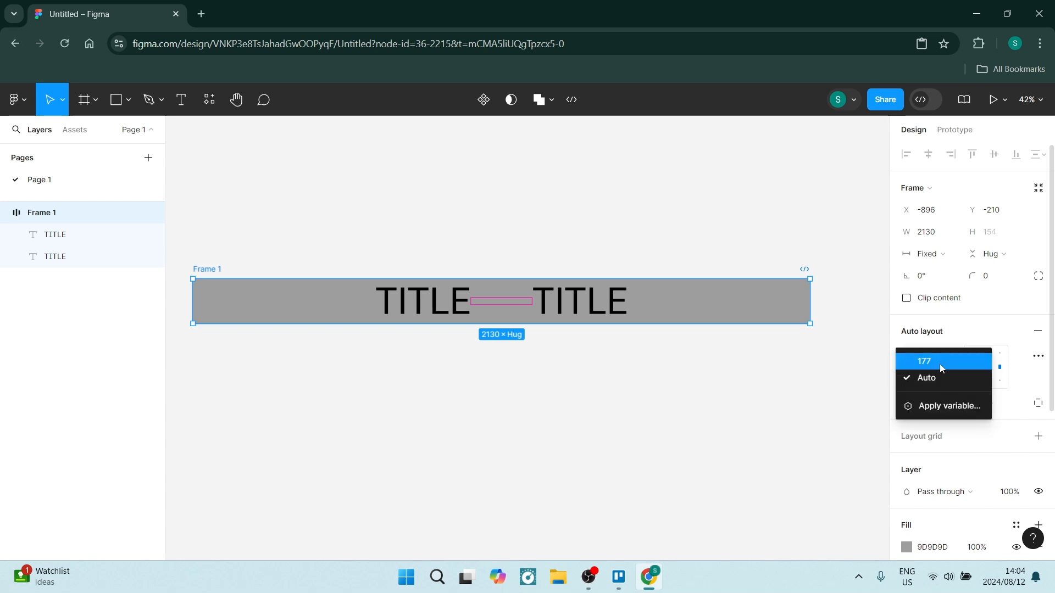
click(923, 361)
text(40)
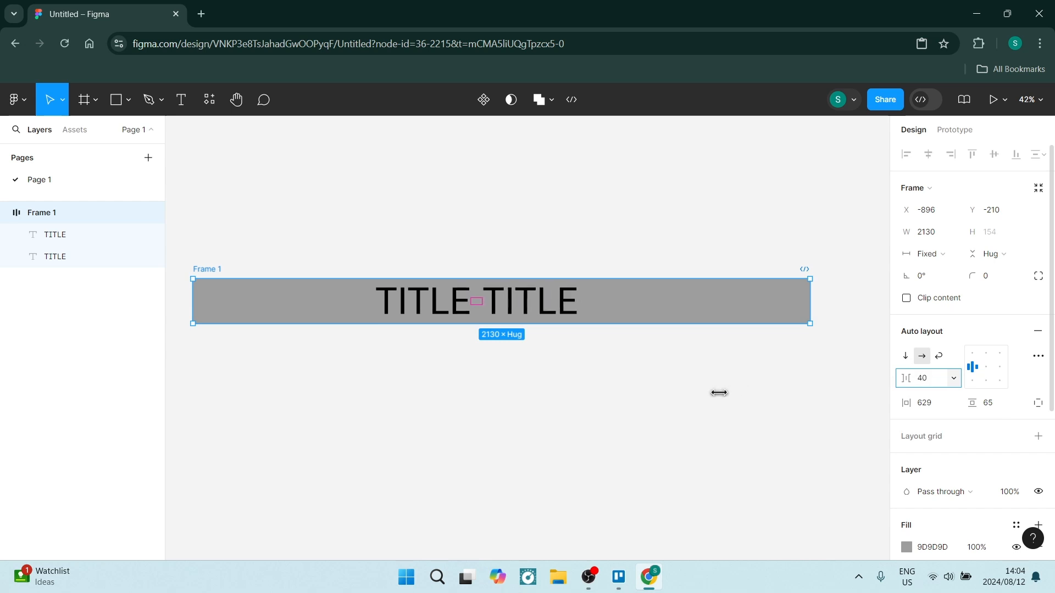
drag(809, 323, 594, 323)
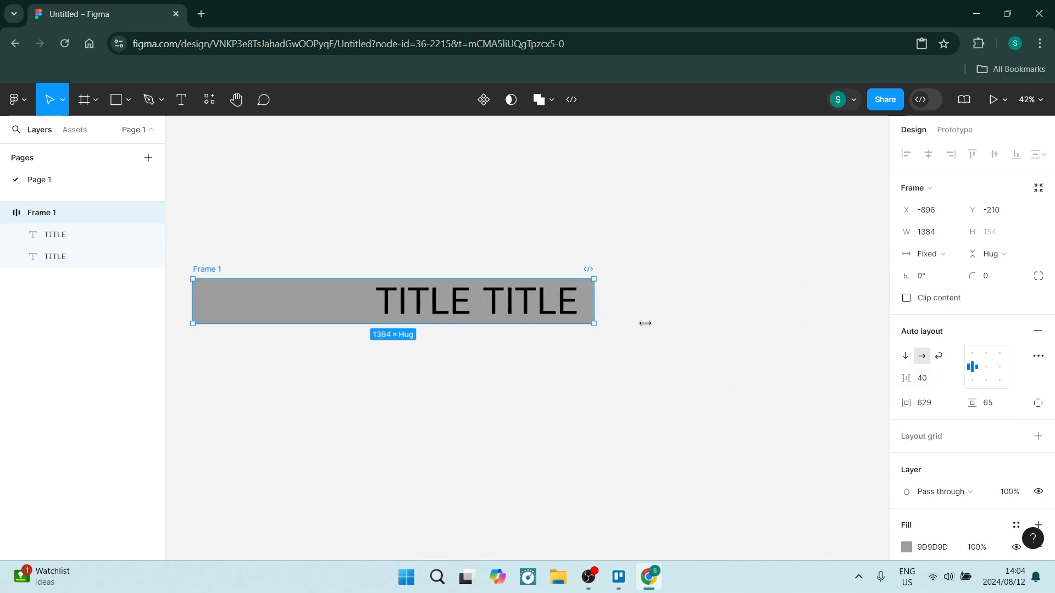
mouse_move(984, 367)
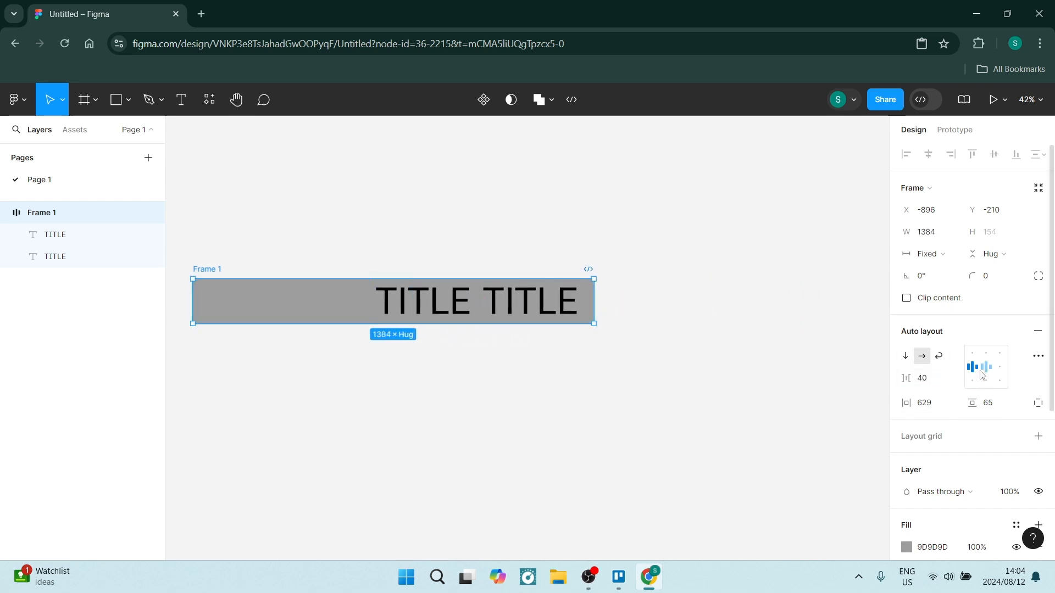
- Centre both TITLE layers in Frame 1 and resize the frame to 1863 wide
click(985, 366)
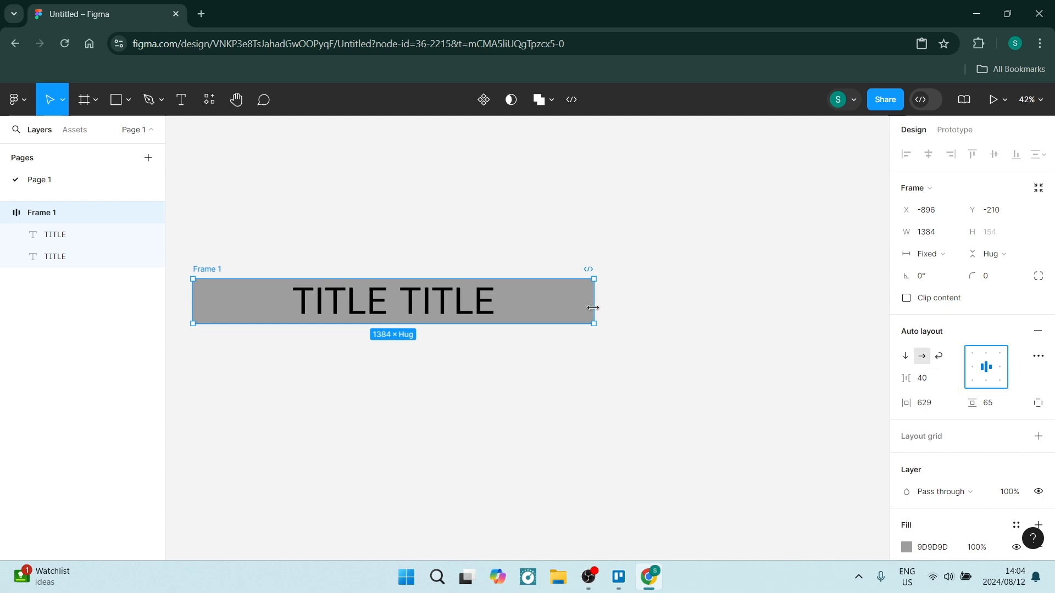
drag(594, 308, 469, 321)
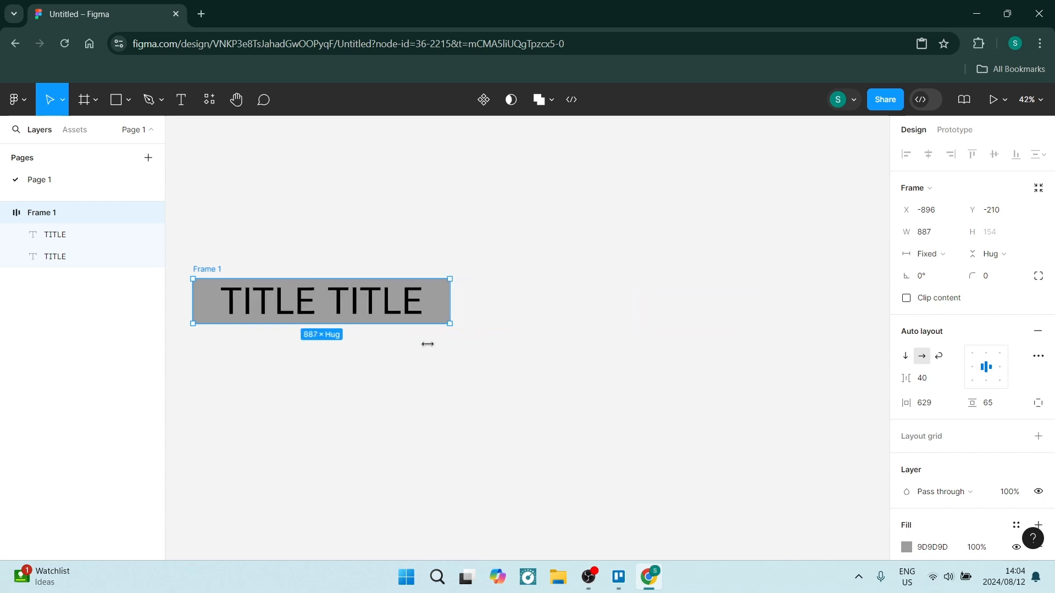
drag(450, 301, 577, 301)
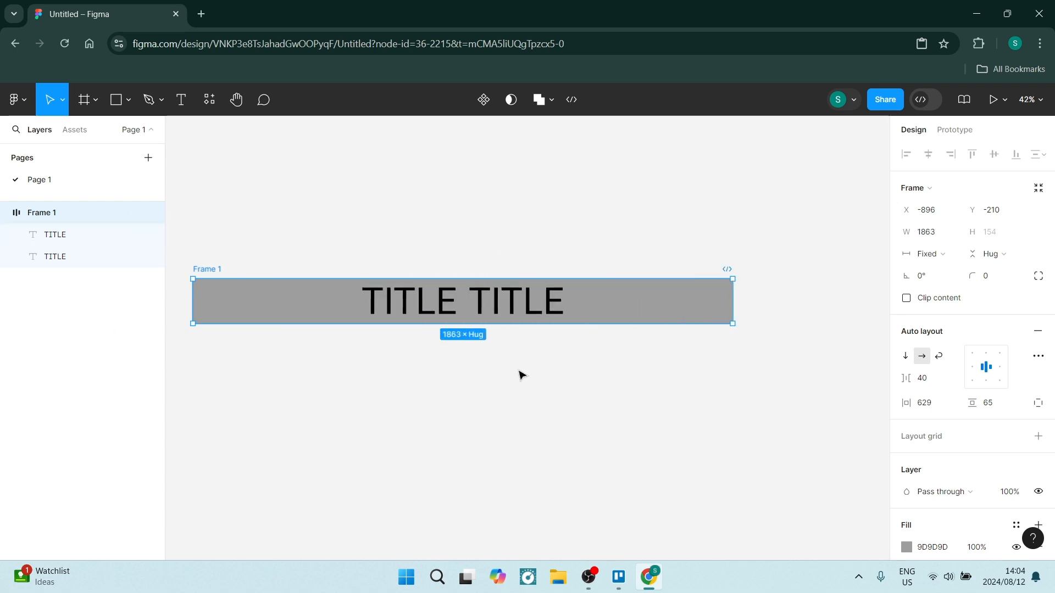
mouse_move(995, 485)
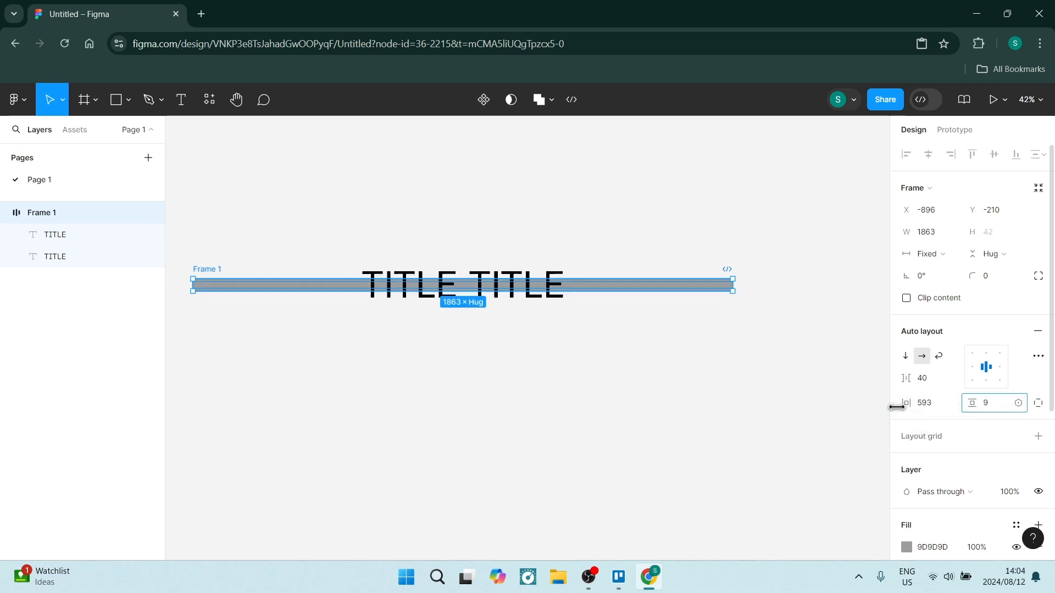
- Set Frame 1's vertical padding to 100, with horizontal padding at 593
text(100)
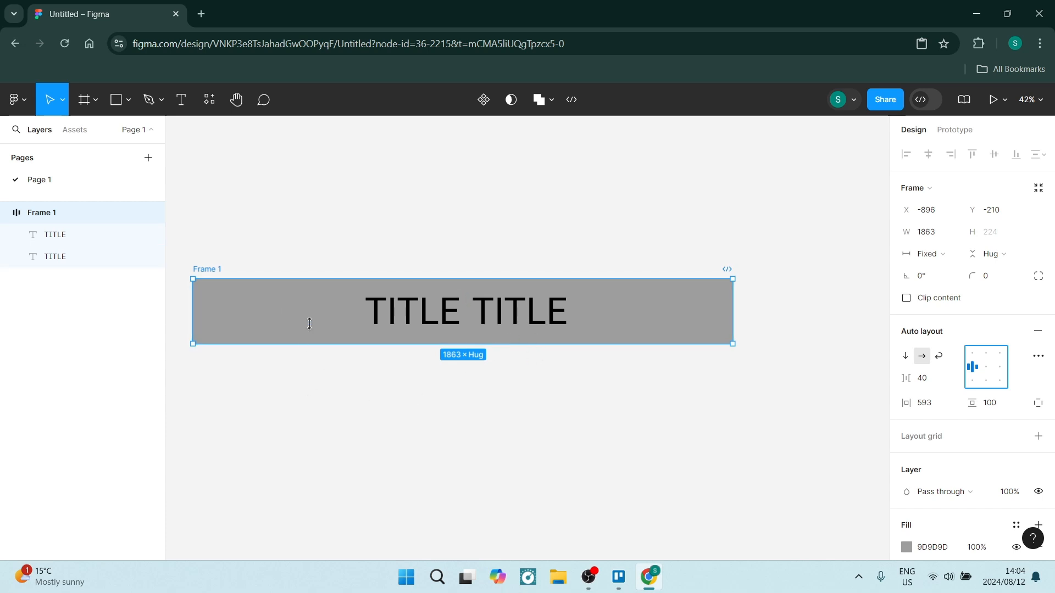
mouse_move(501, 388)
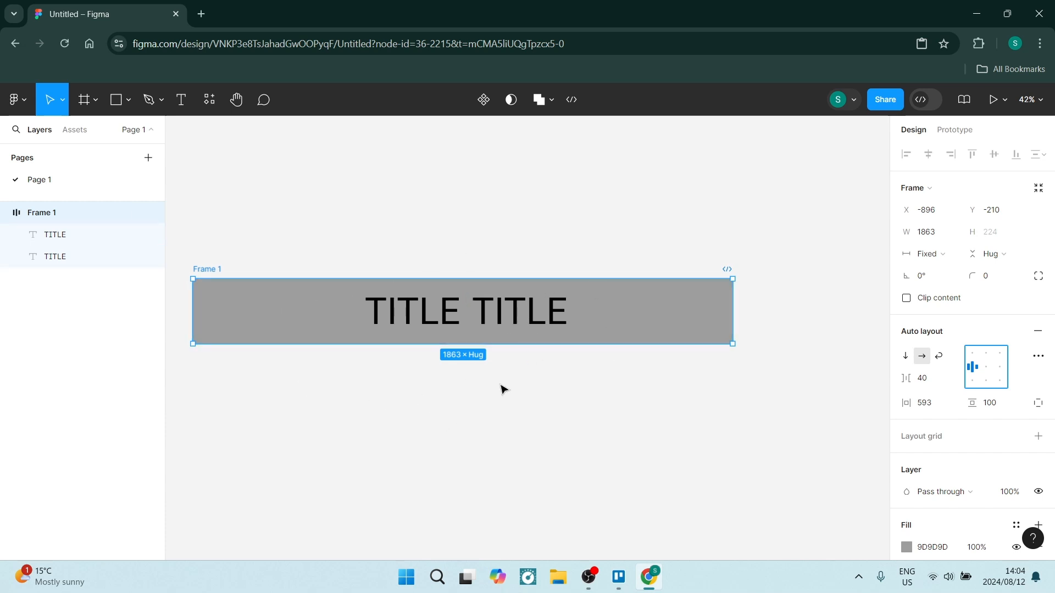
mouse_move(578, 258)
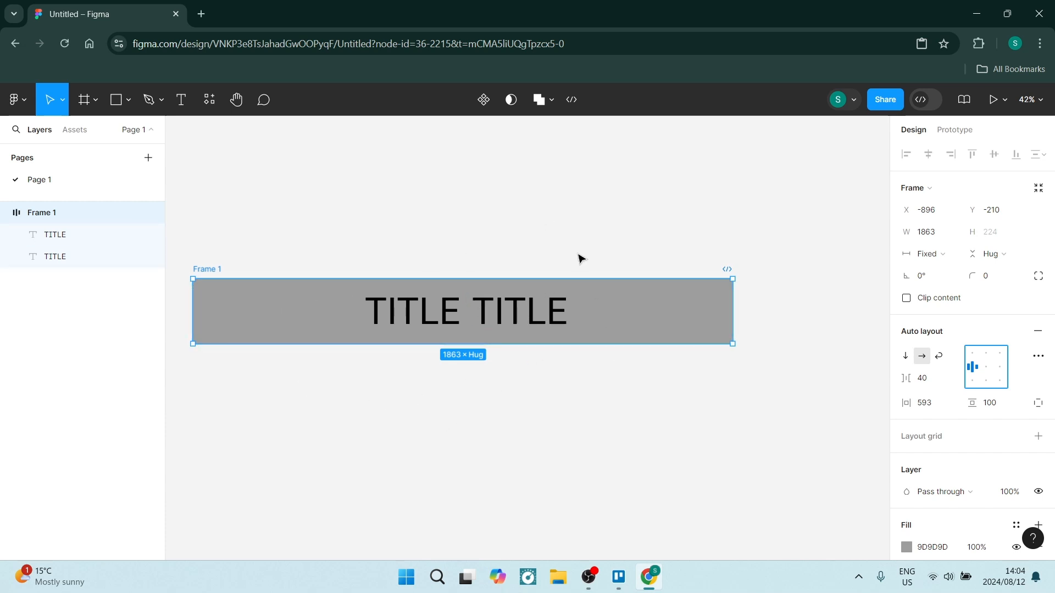
mouse_move(689, 280)
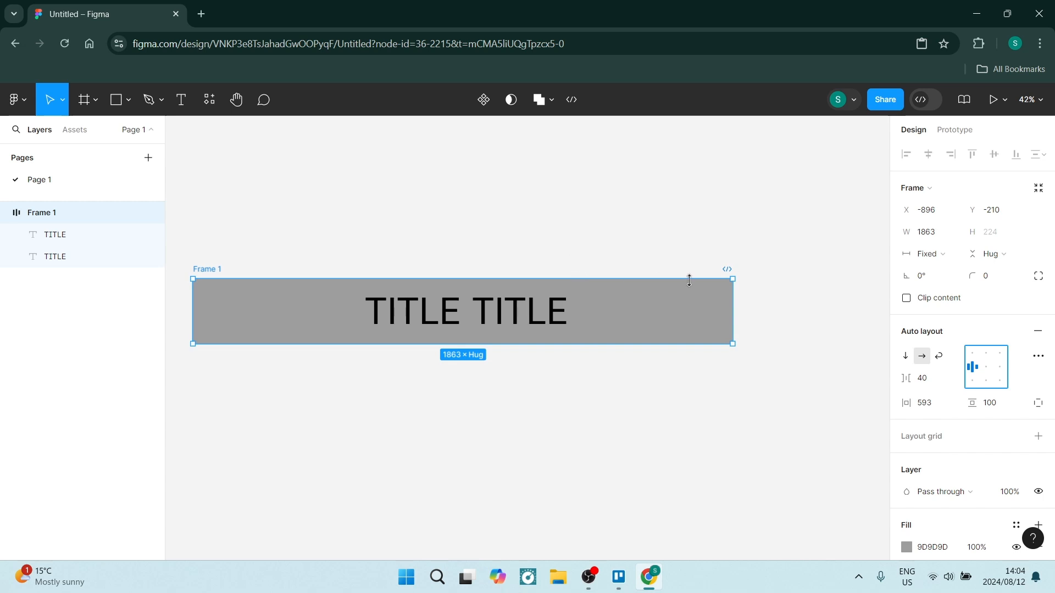
- Resize Frame 1 by dragging its edge, keeping Fixed width, ending at 1979 px wide
drag(733, 311, 834, 311)
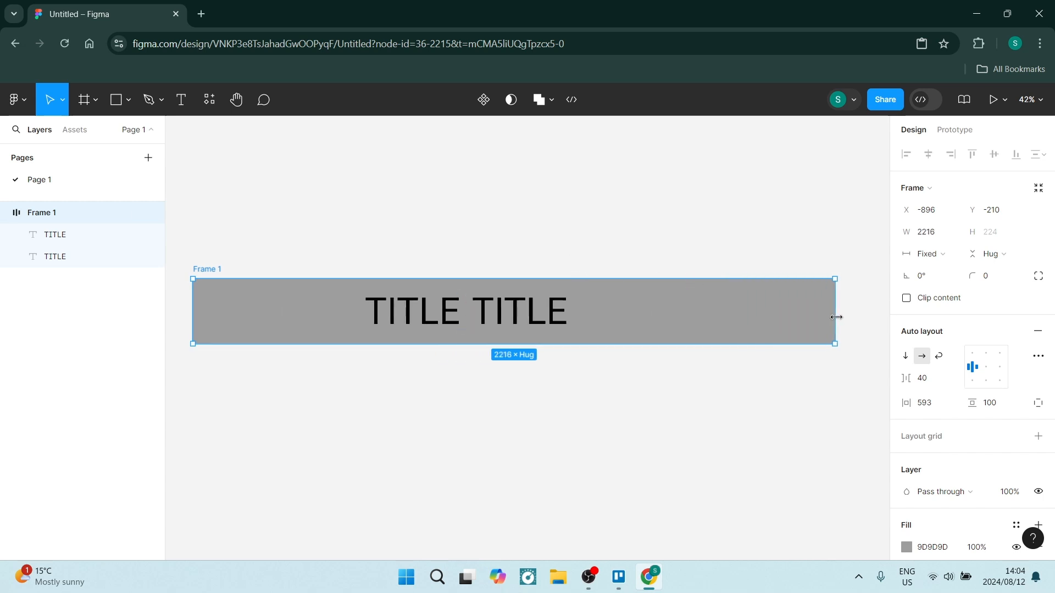
drag(833, 317, 648, 335)
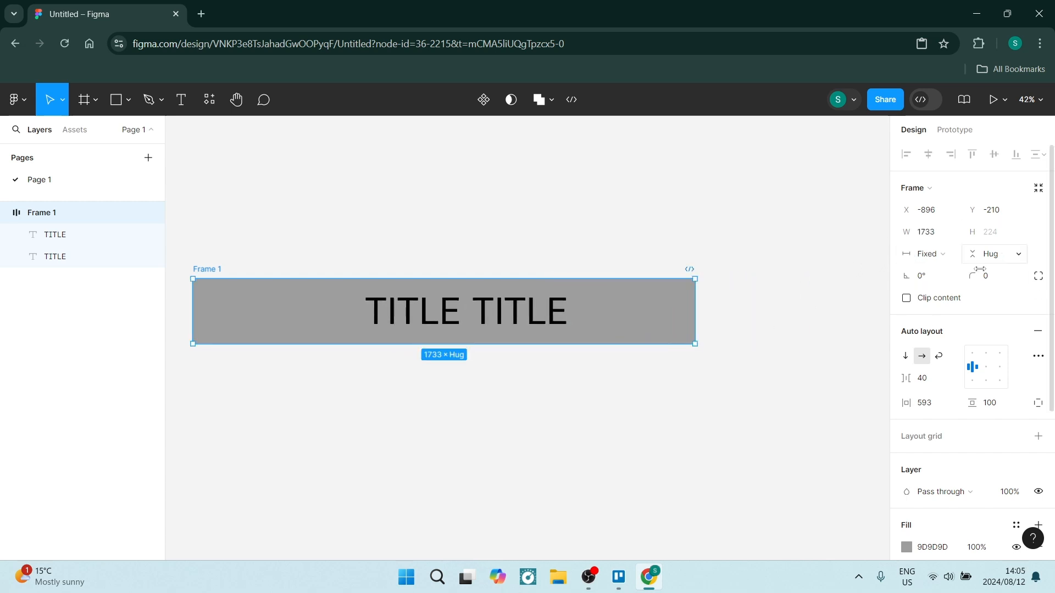
click(990, 253)
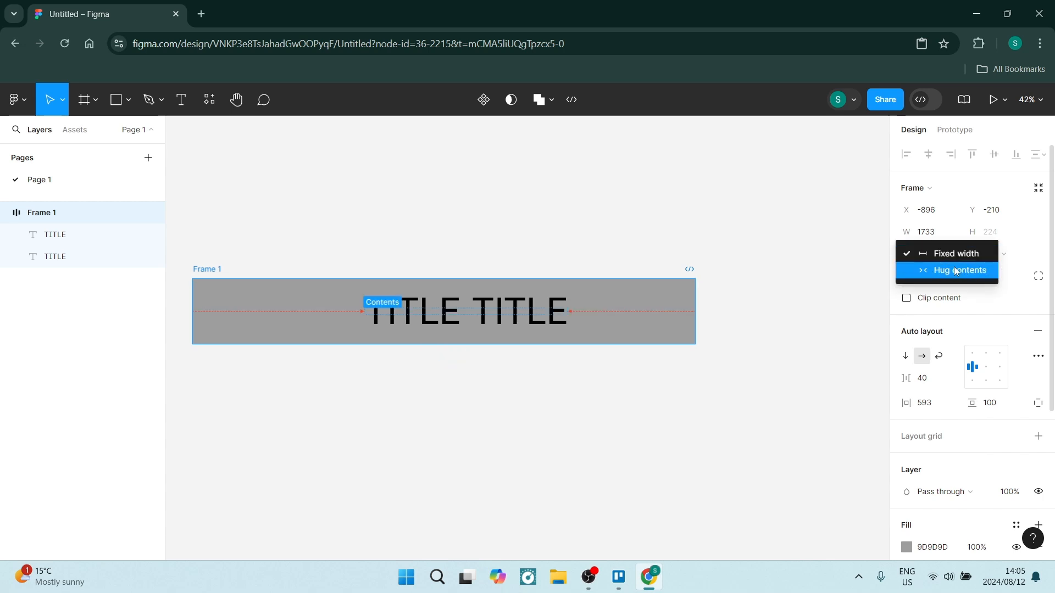
click(961, 270)
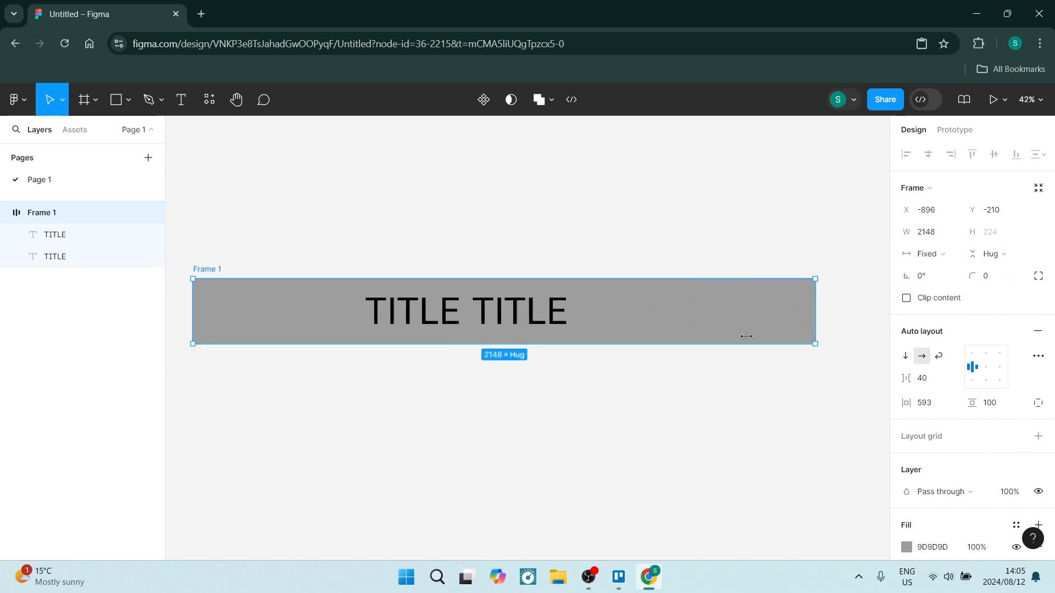
drag(814, 336, 765, 337)
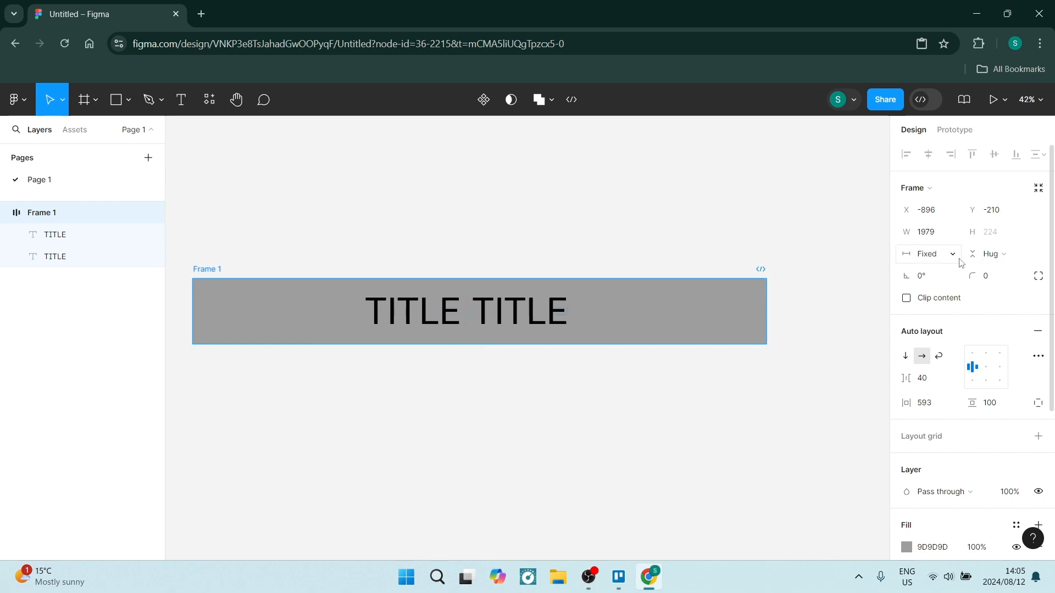